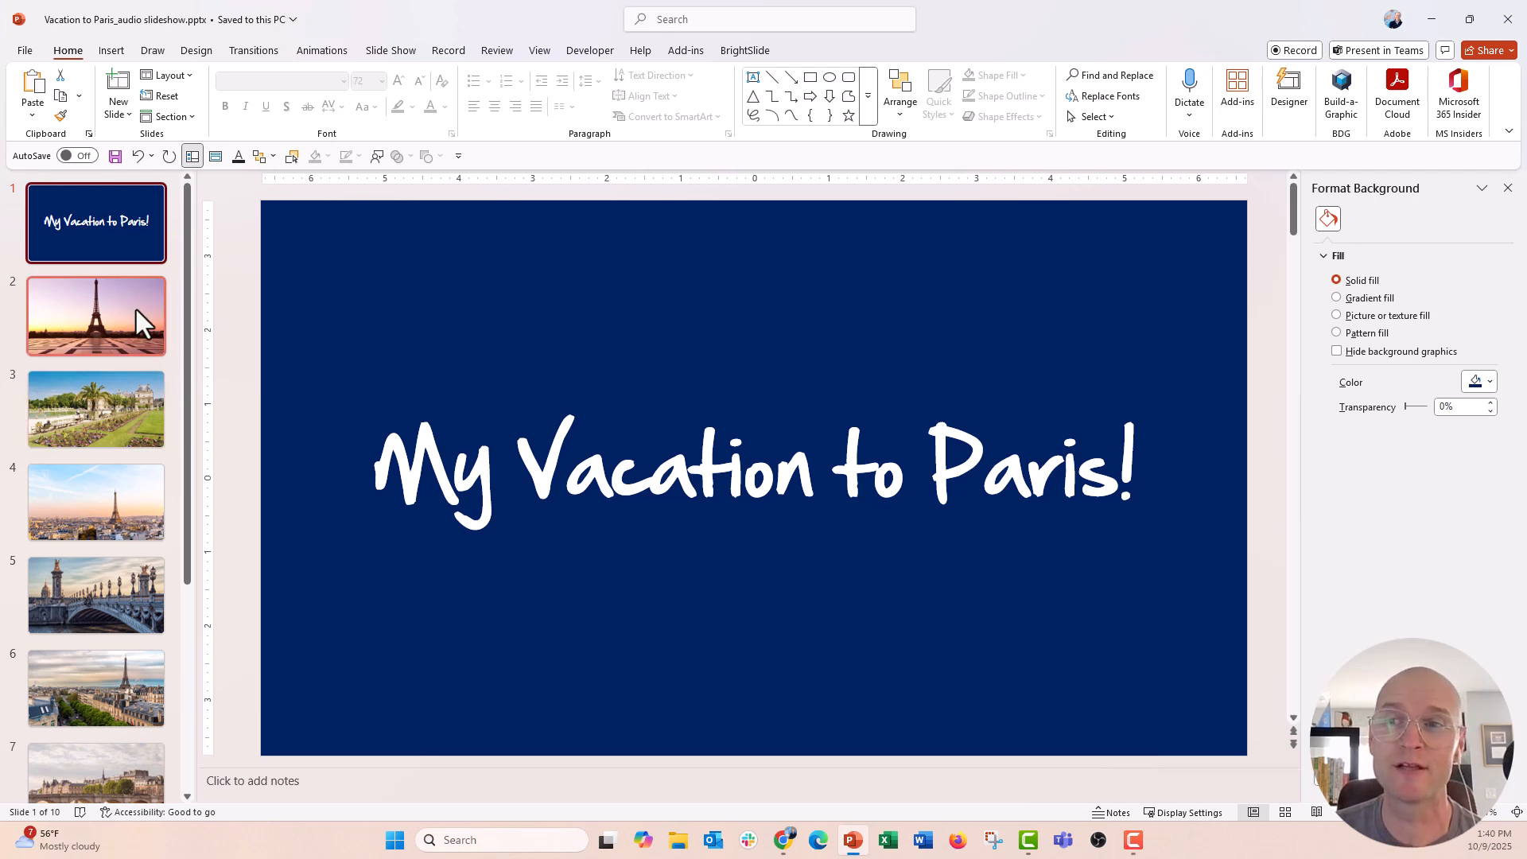
Step: Insert the Jazz In Paris mp3 from the computer as audio on the title slide
click(96, 315)
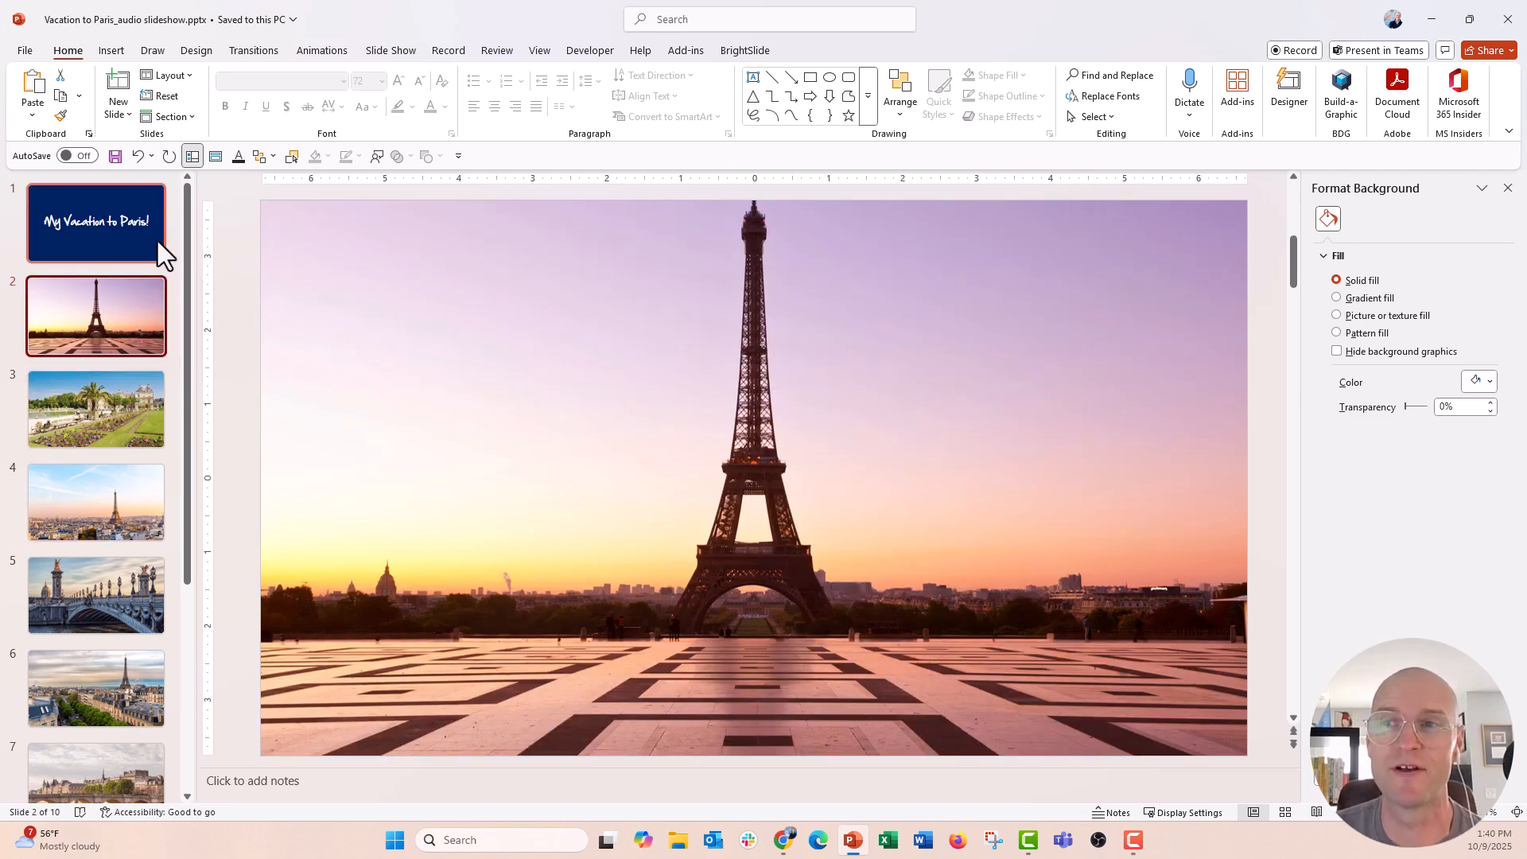
click(95, 222)
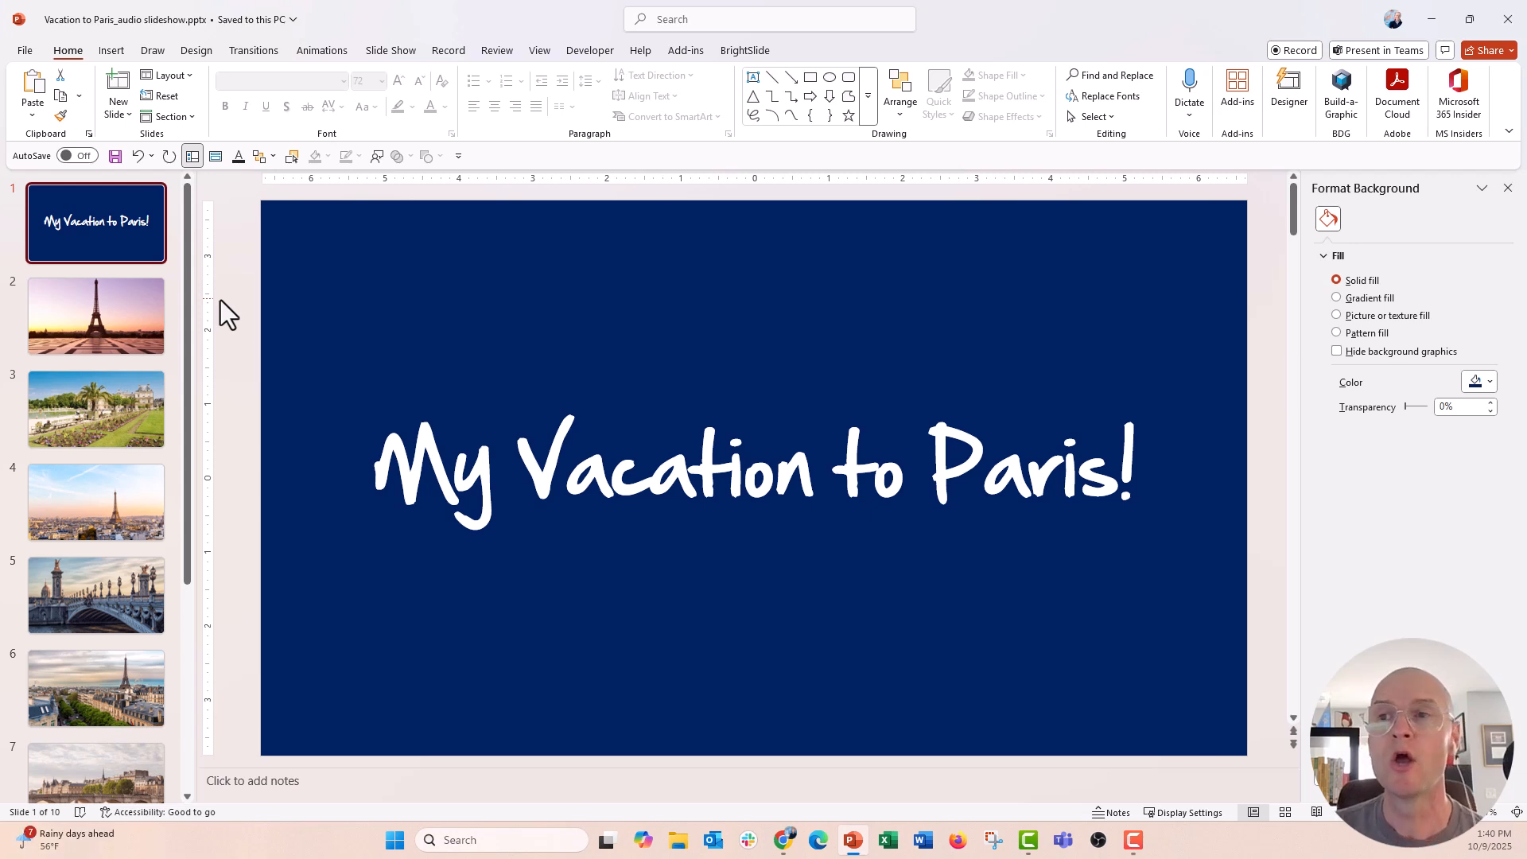
mouse_move(117, 64)
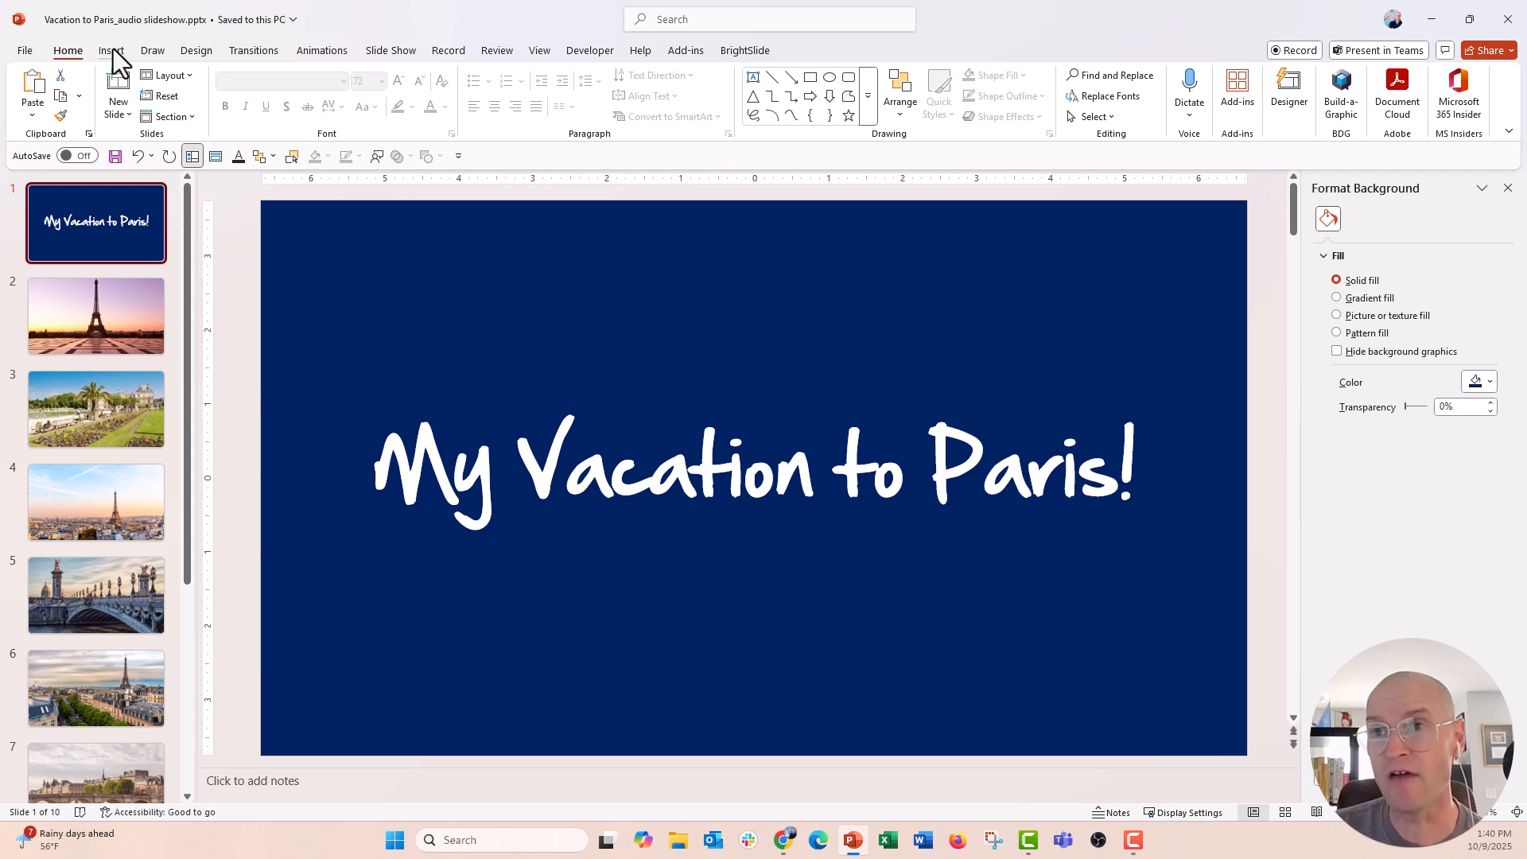
click(111, 51)
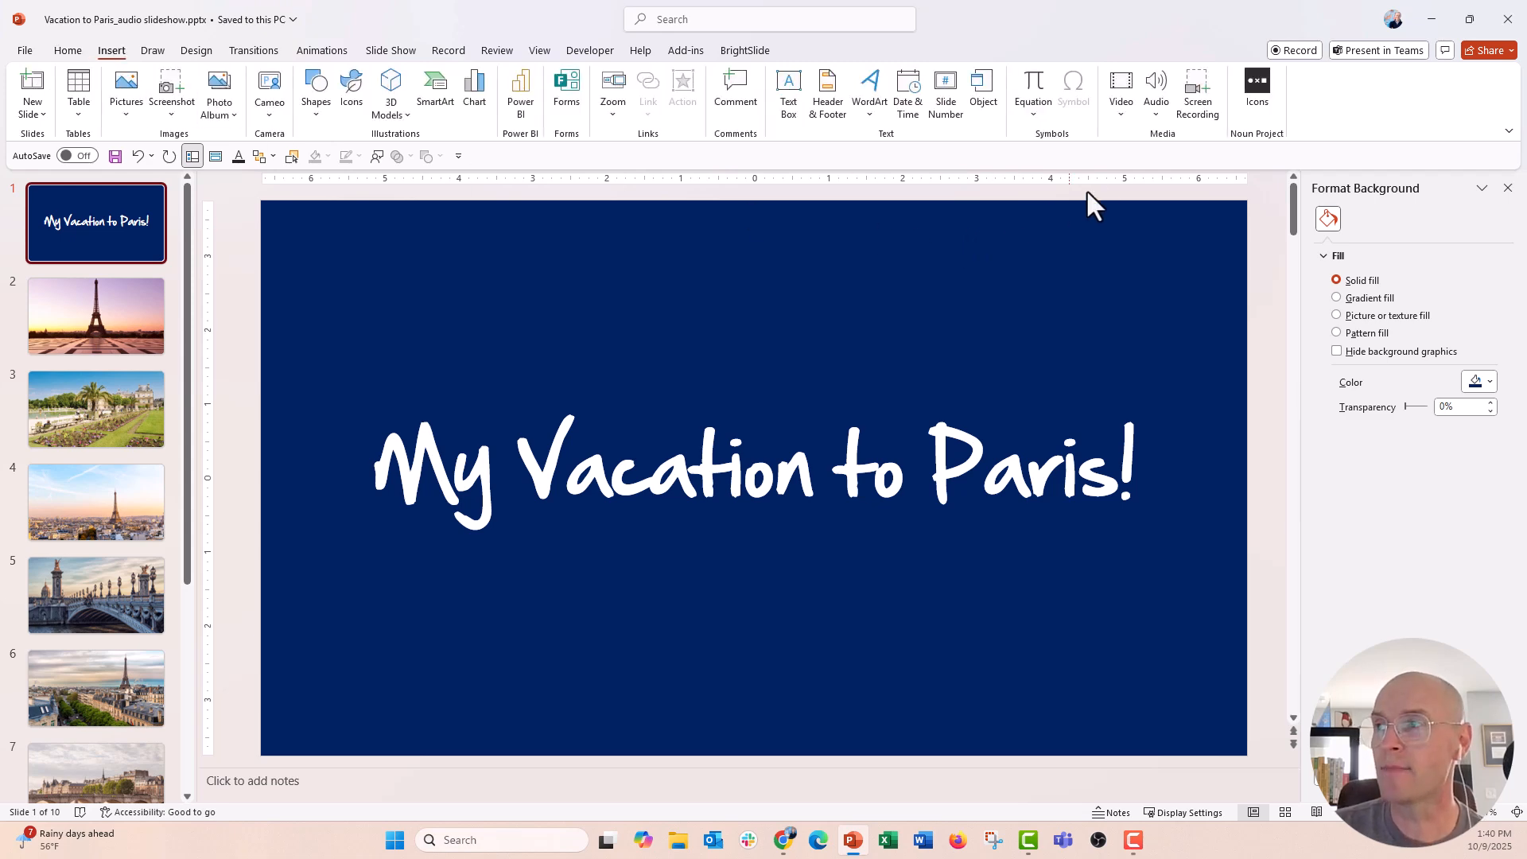
mouse_move(1179, 157)
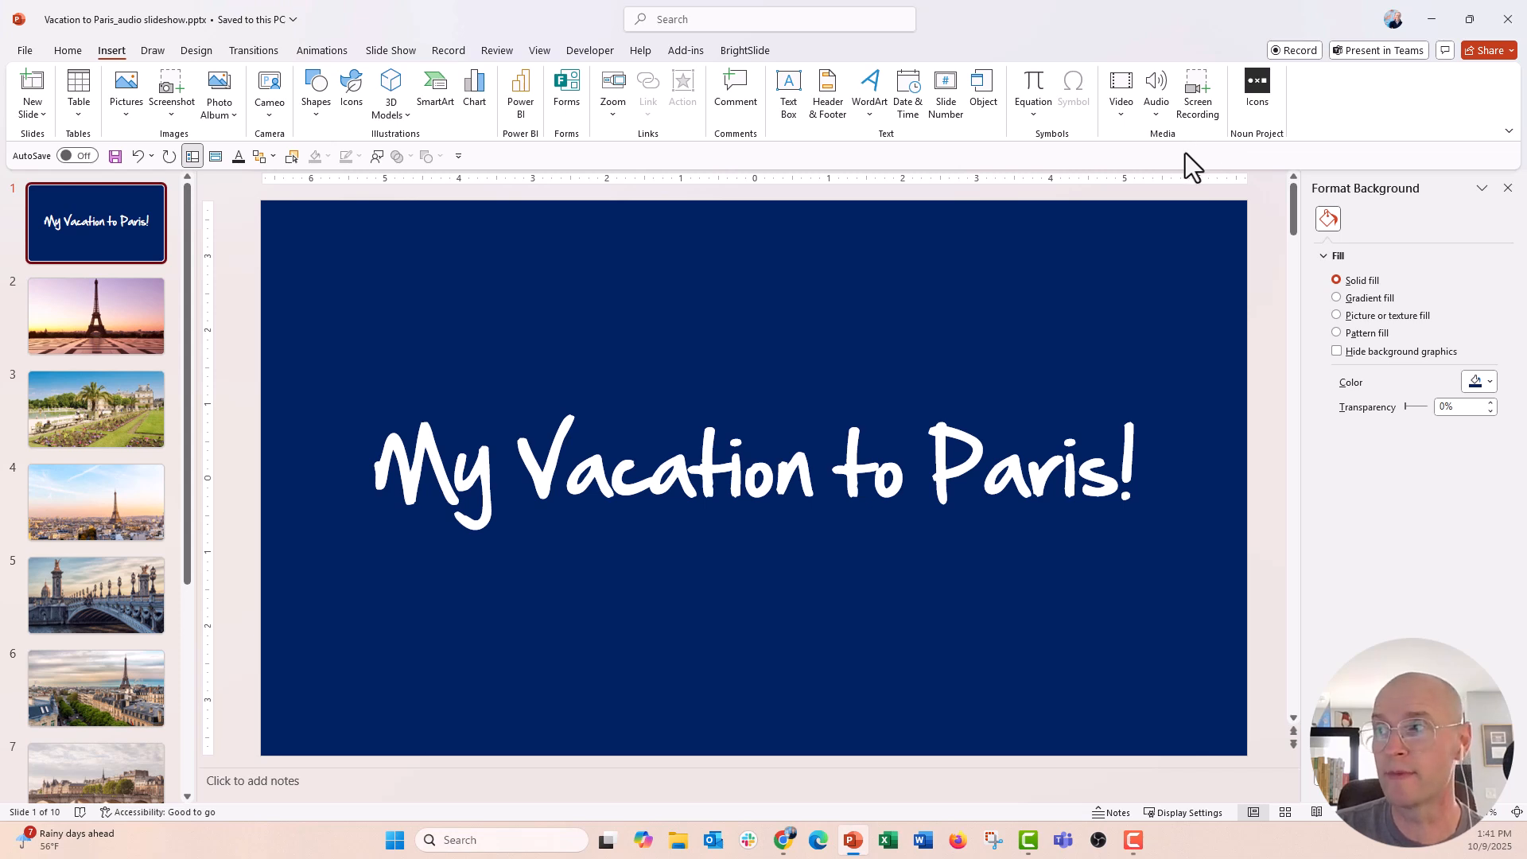
click(1156, 92)
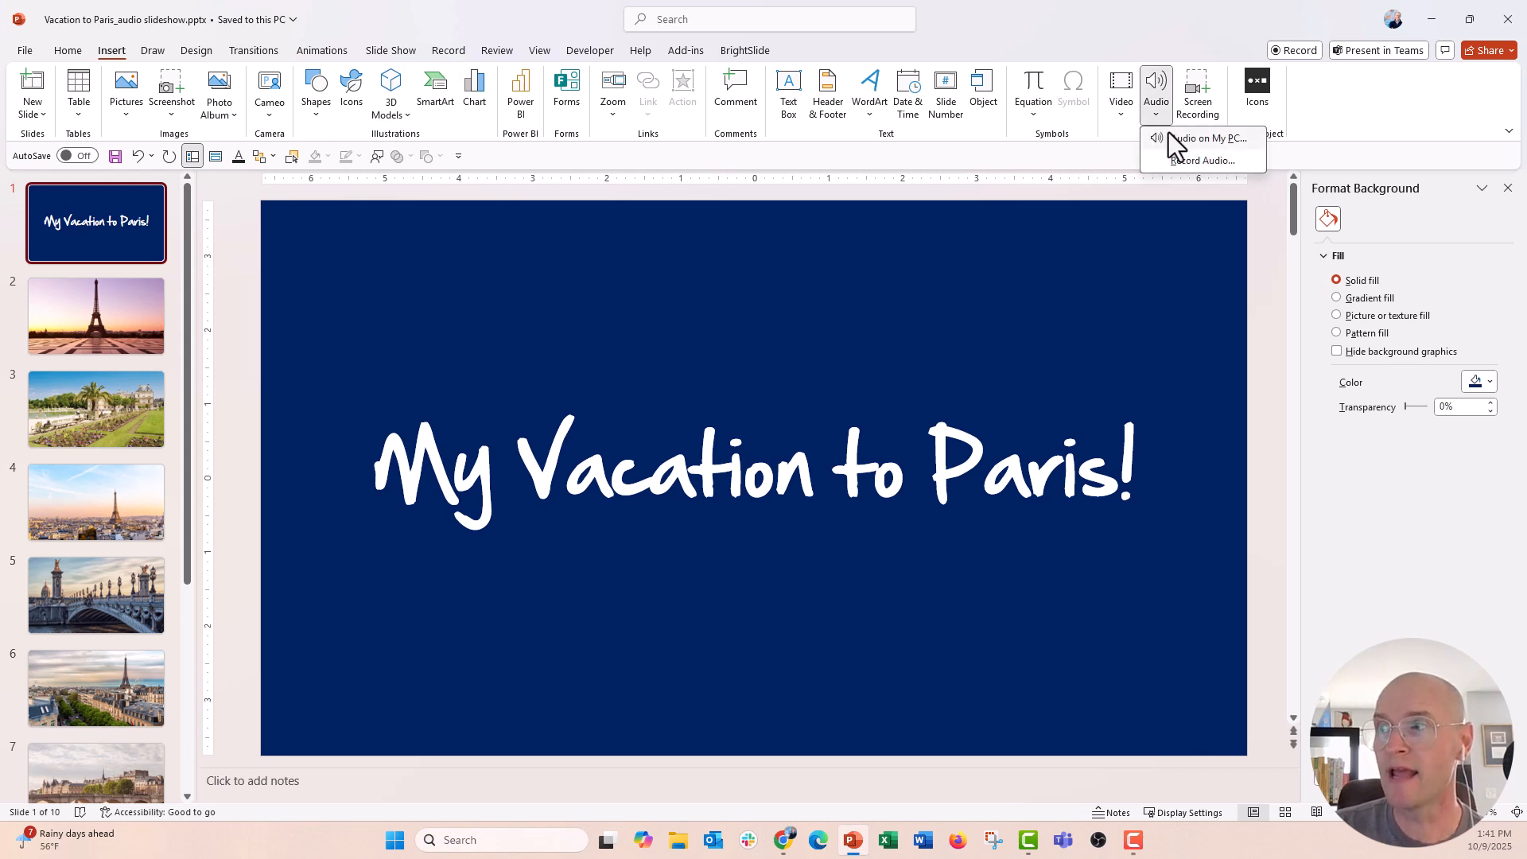
mouse_move(1207, 137)
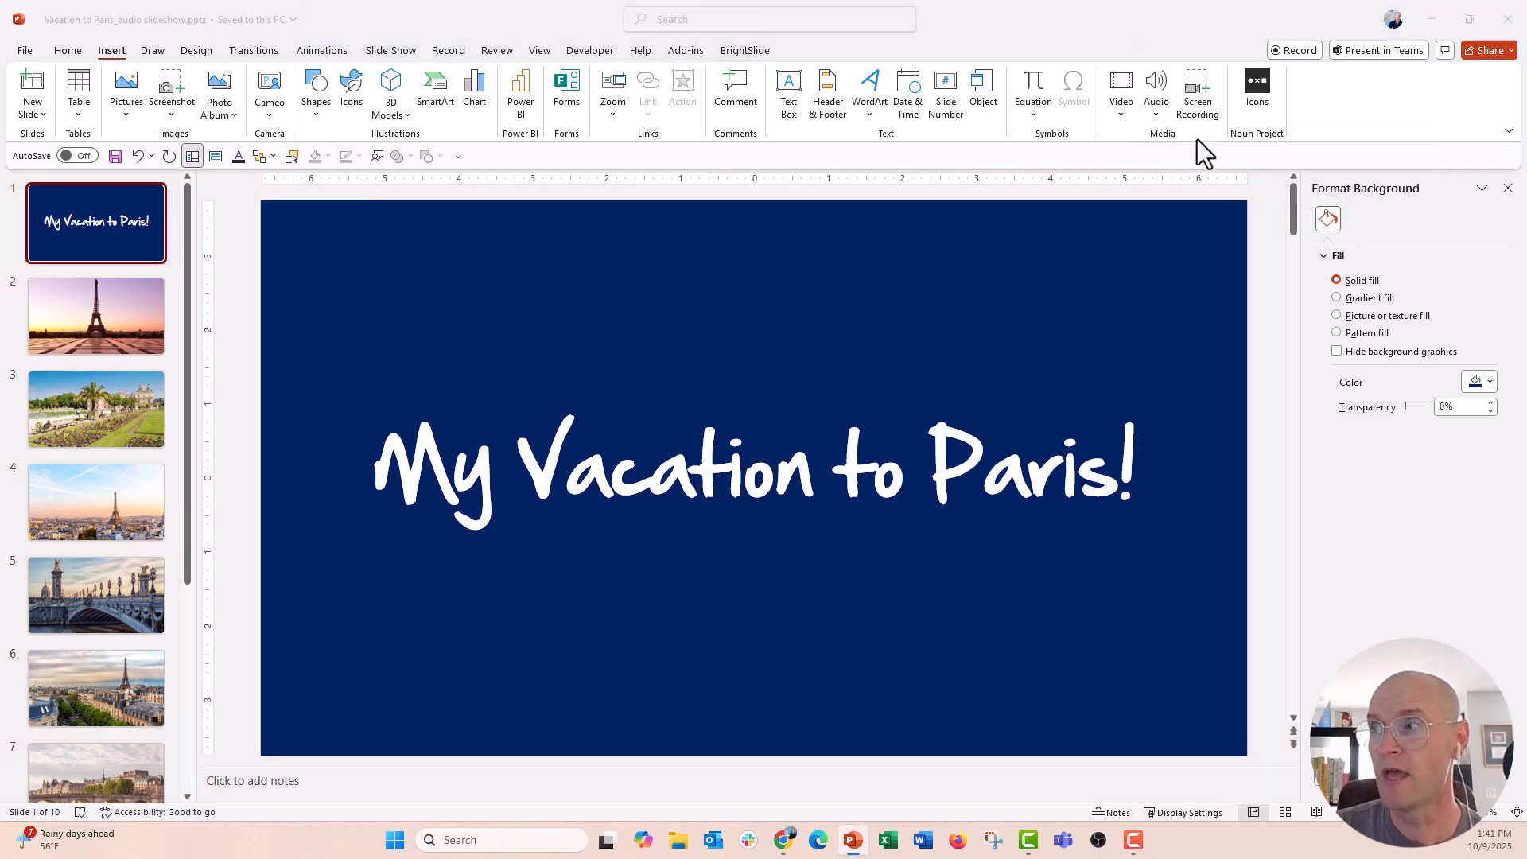
click(1154, 92)
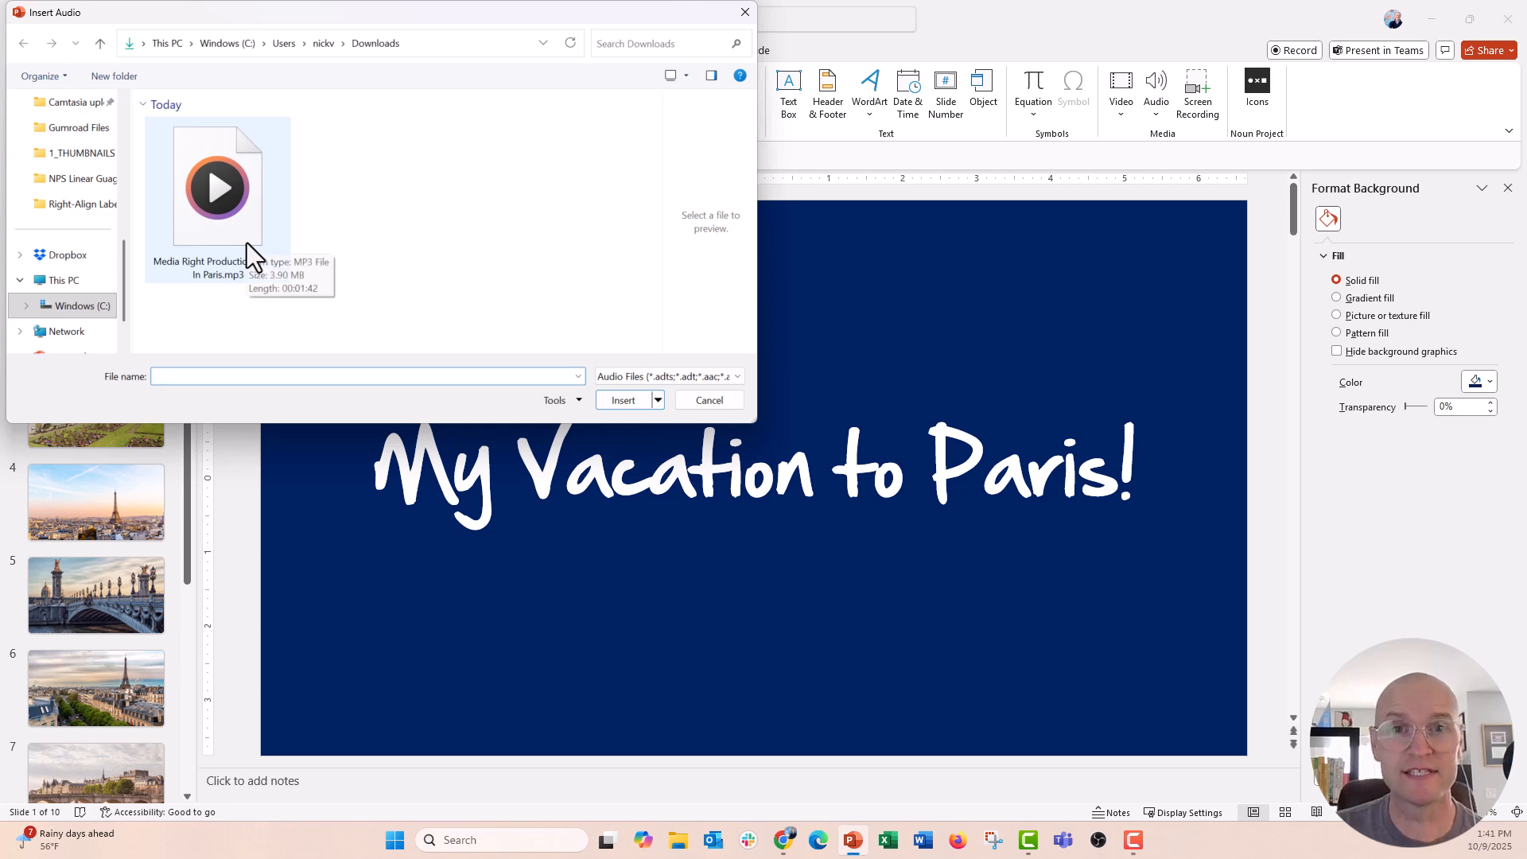
click(218, 186)
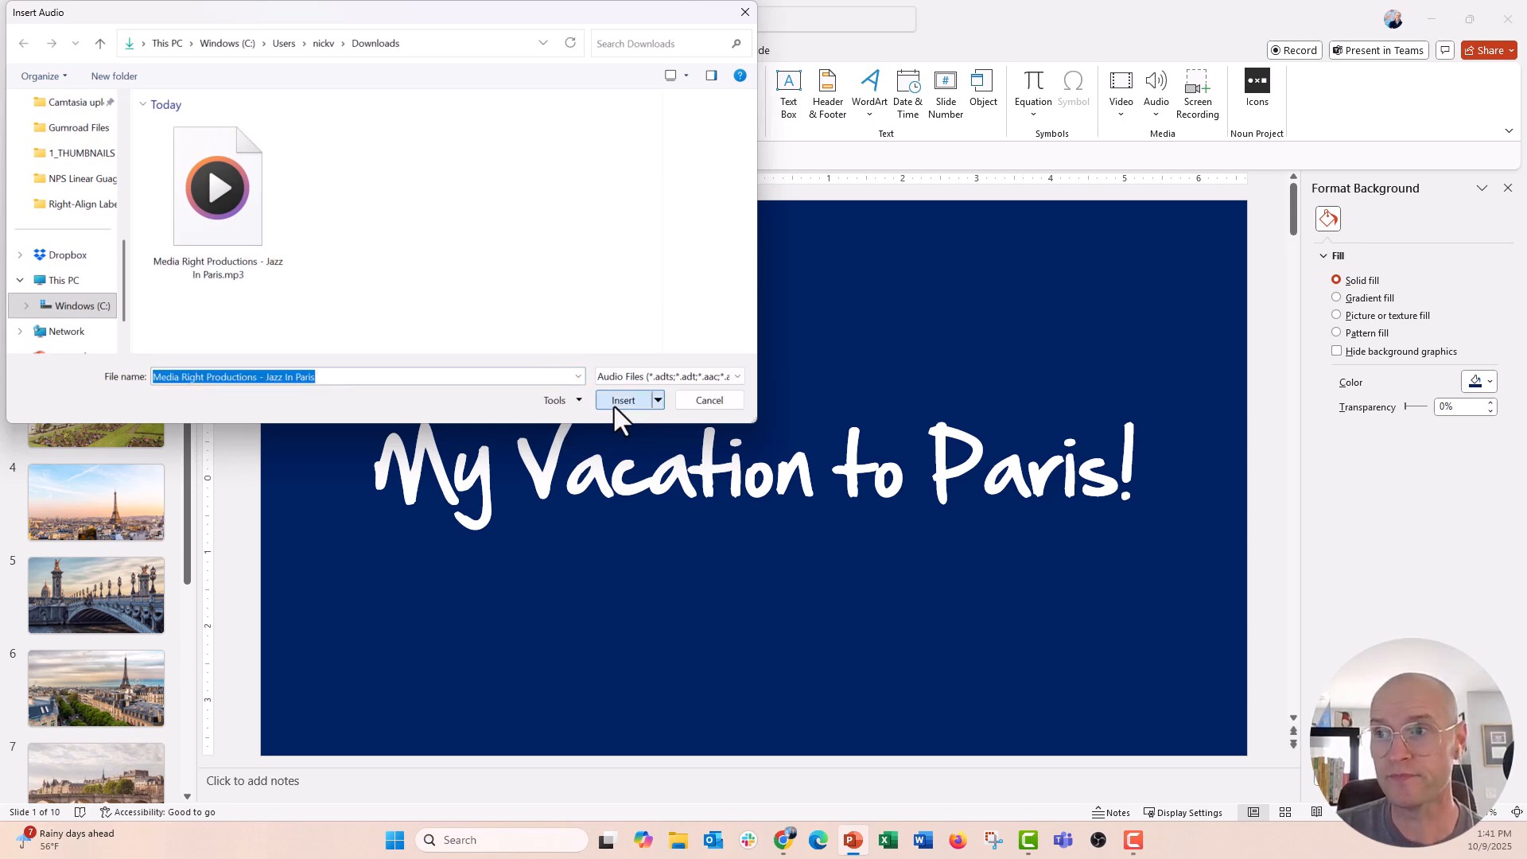
click(622, 399)
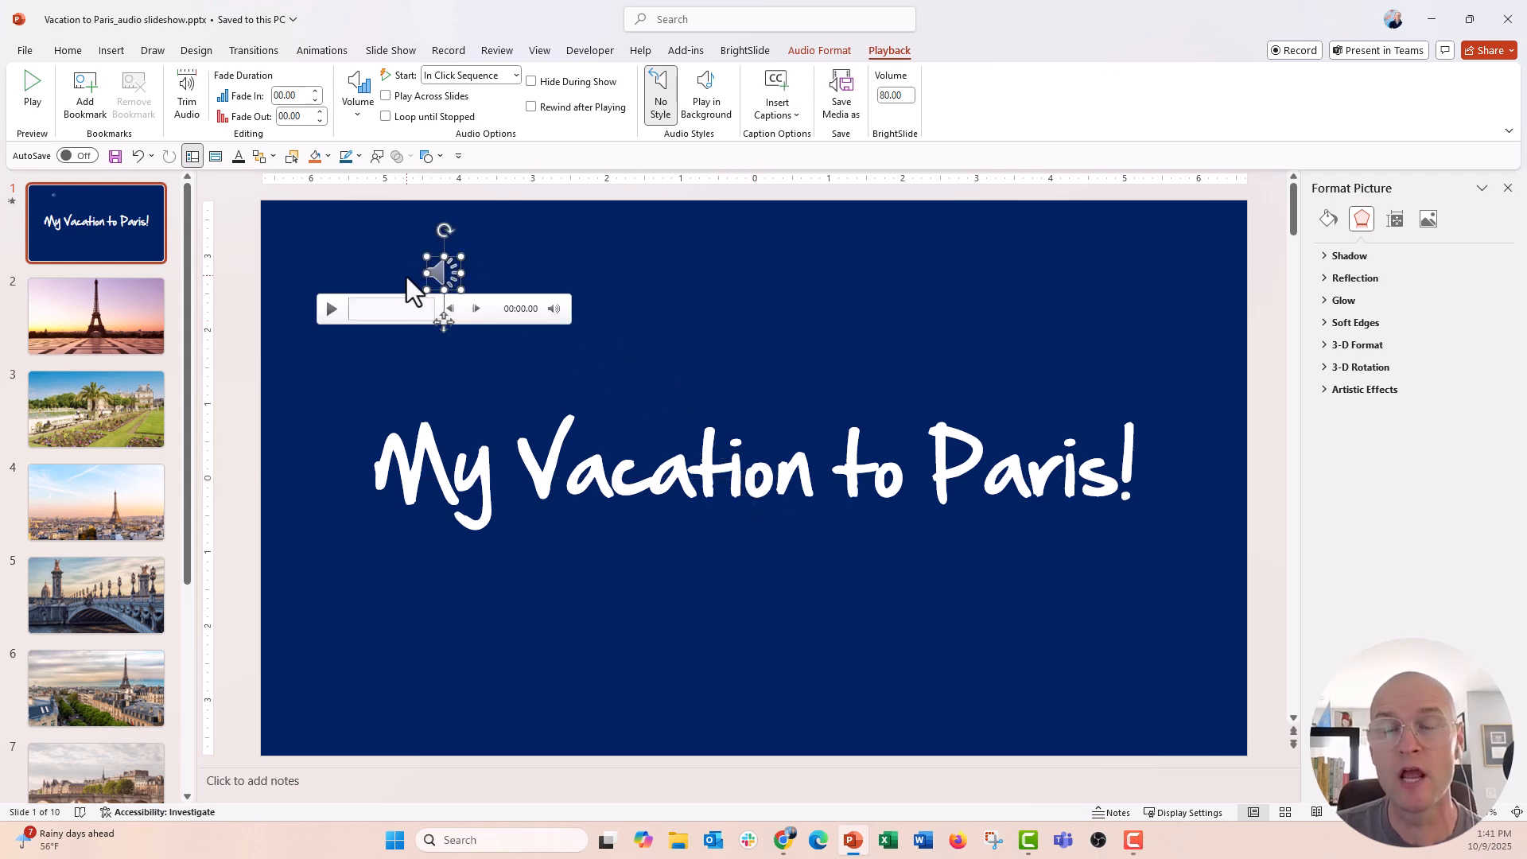
mouse_move(1045, 674)
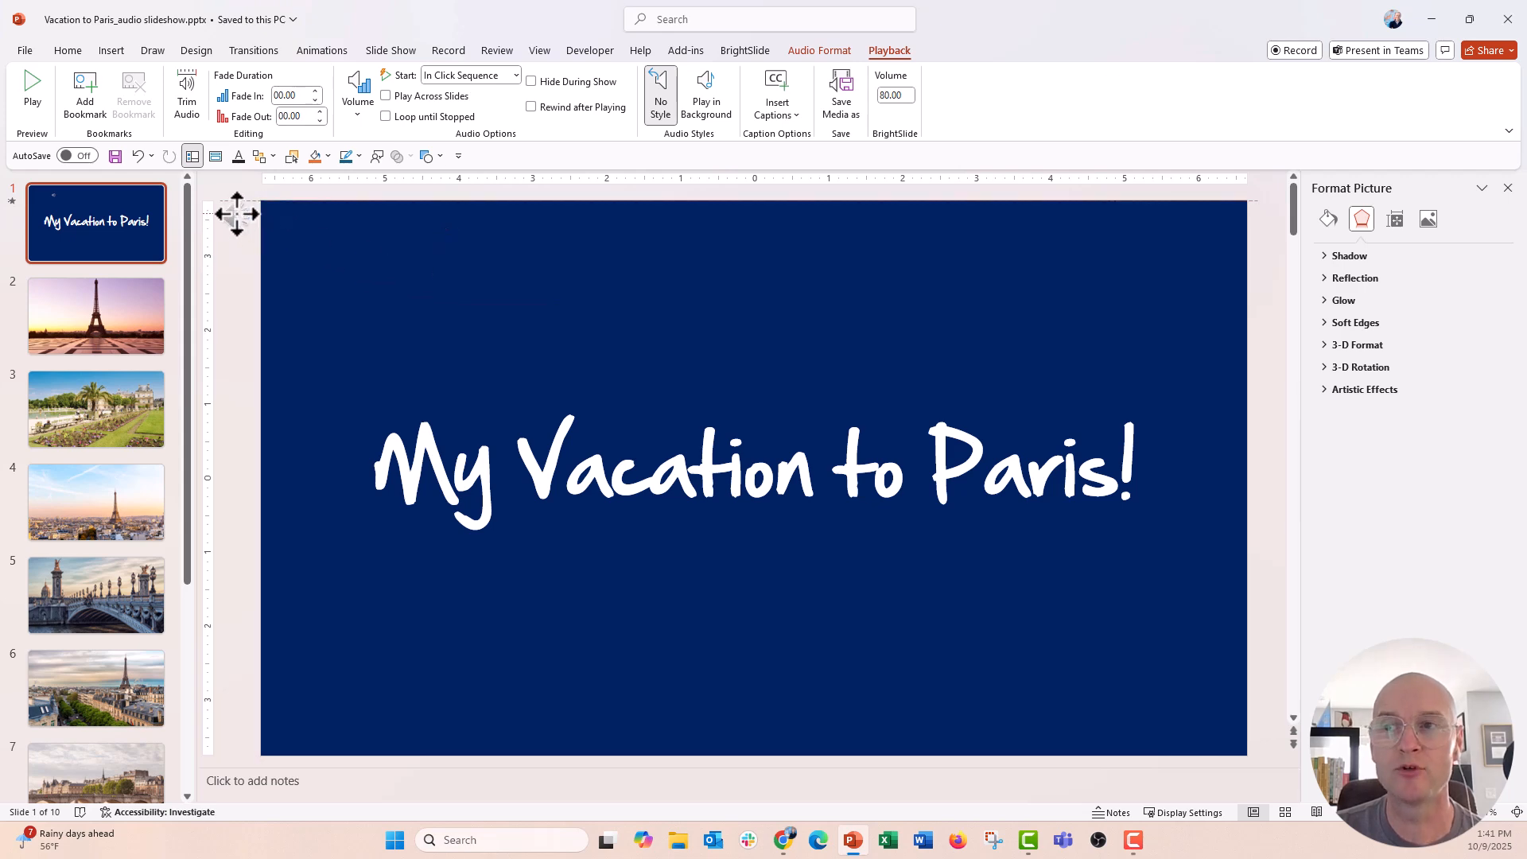
Step: Drag the Jazz In Paris audio icon just off the slide's top-left corner
click(252, 216)
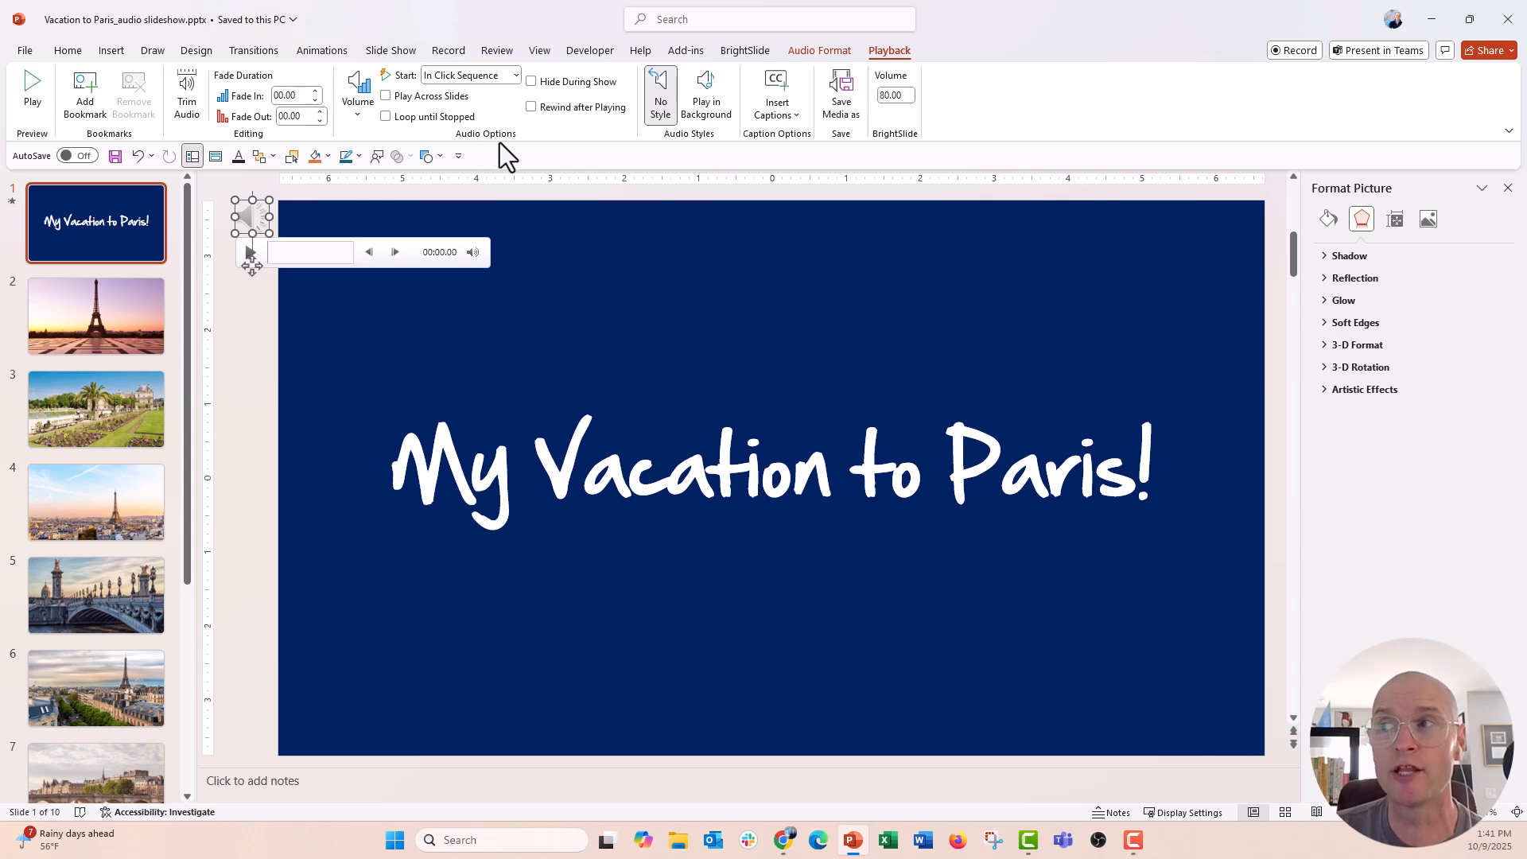
mouse_move(885, 82)
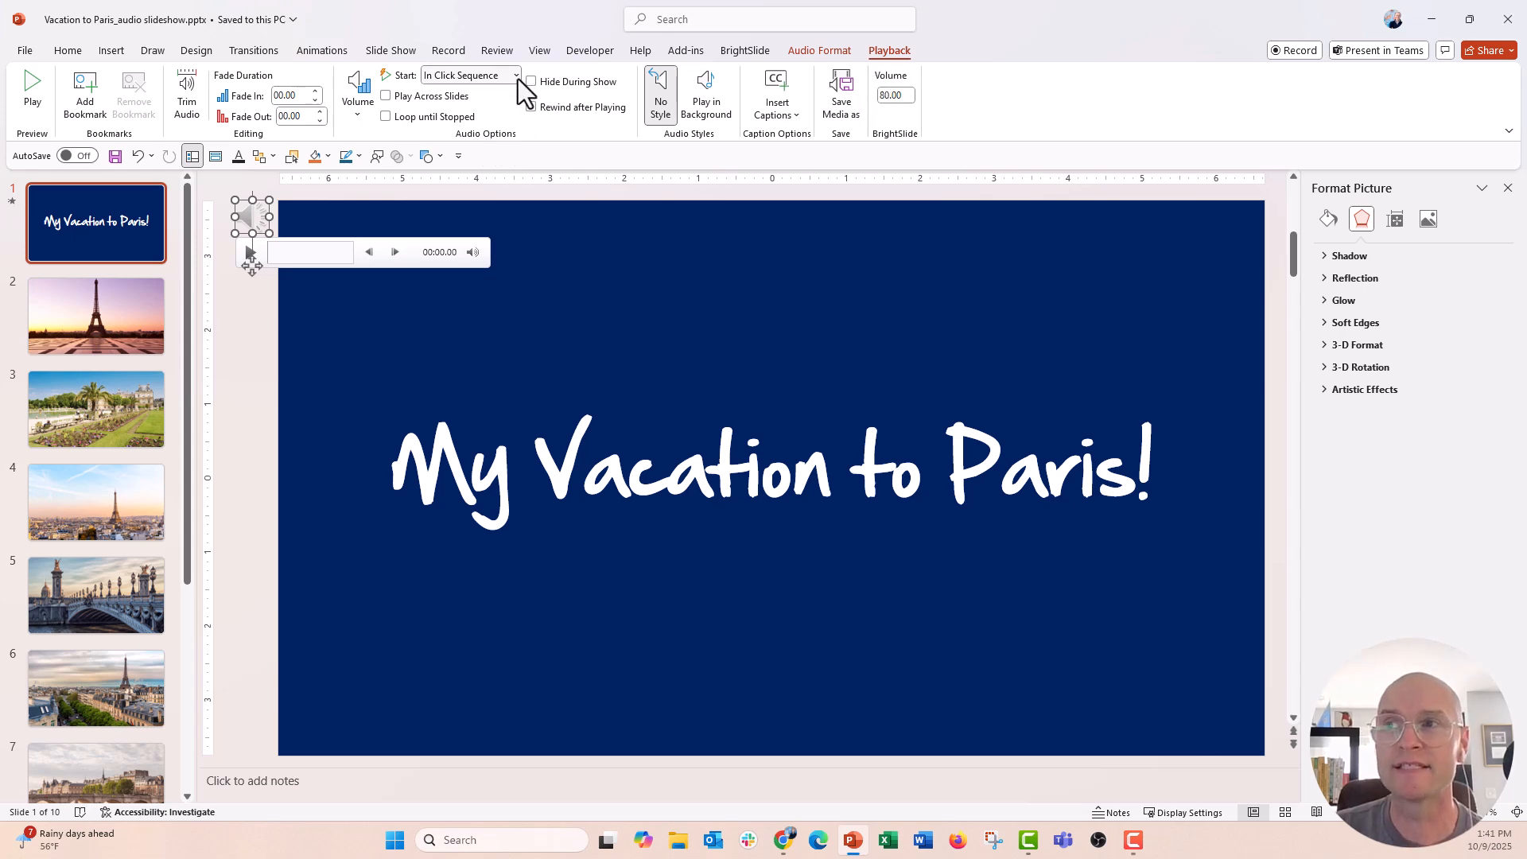
Step: Set the audio to start Automatically, Play Across Slides, and Loop until Stopped
click(515, 75)
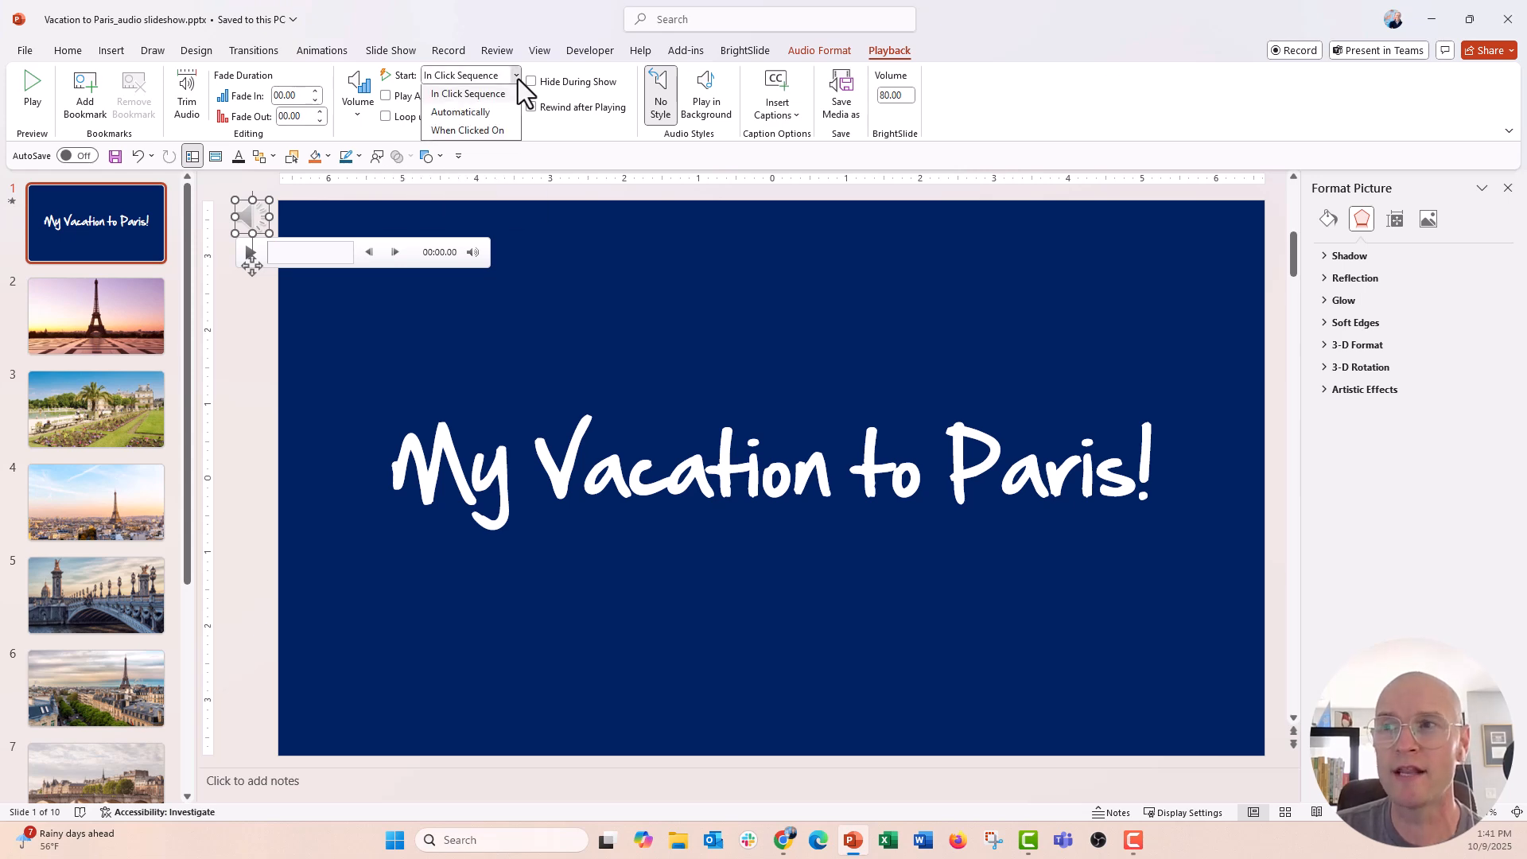
click(459, 112)
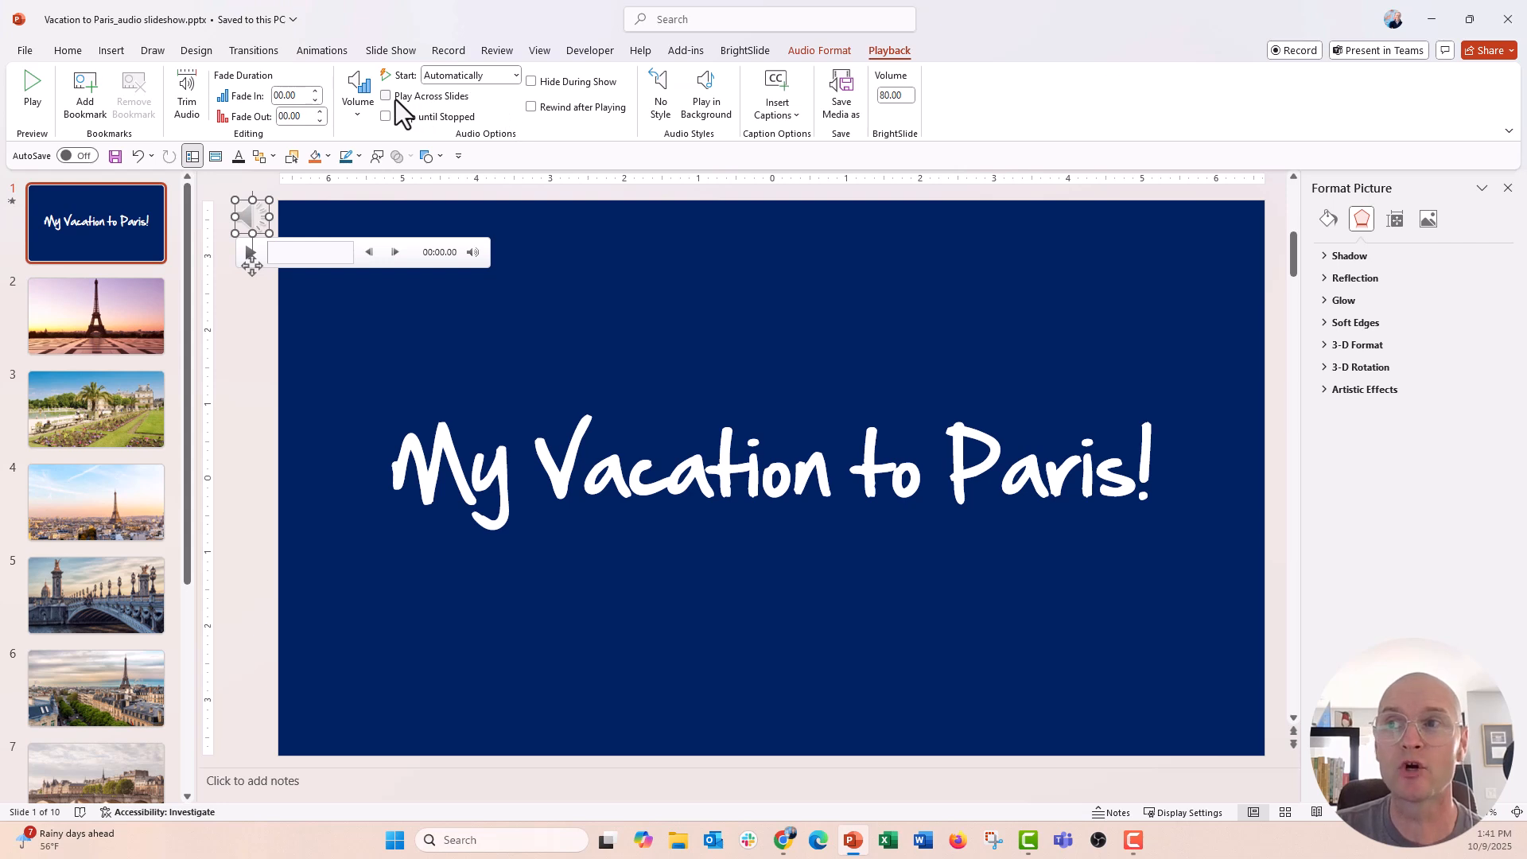
click(386, 96)
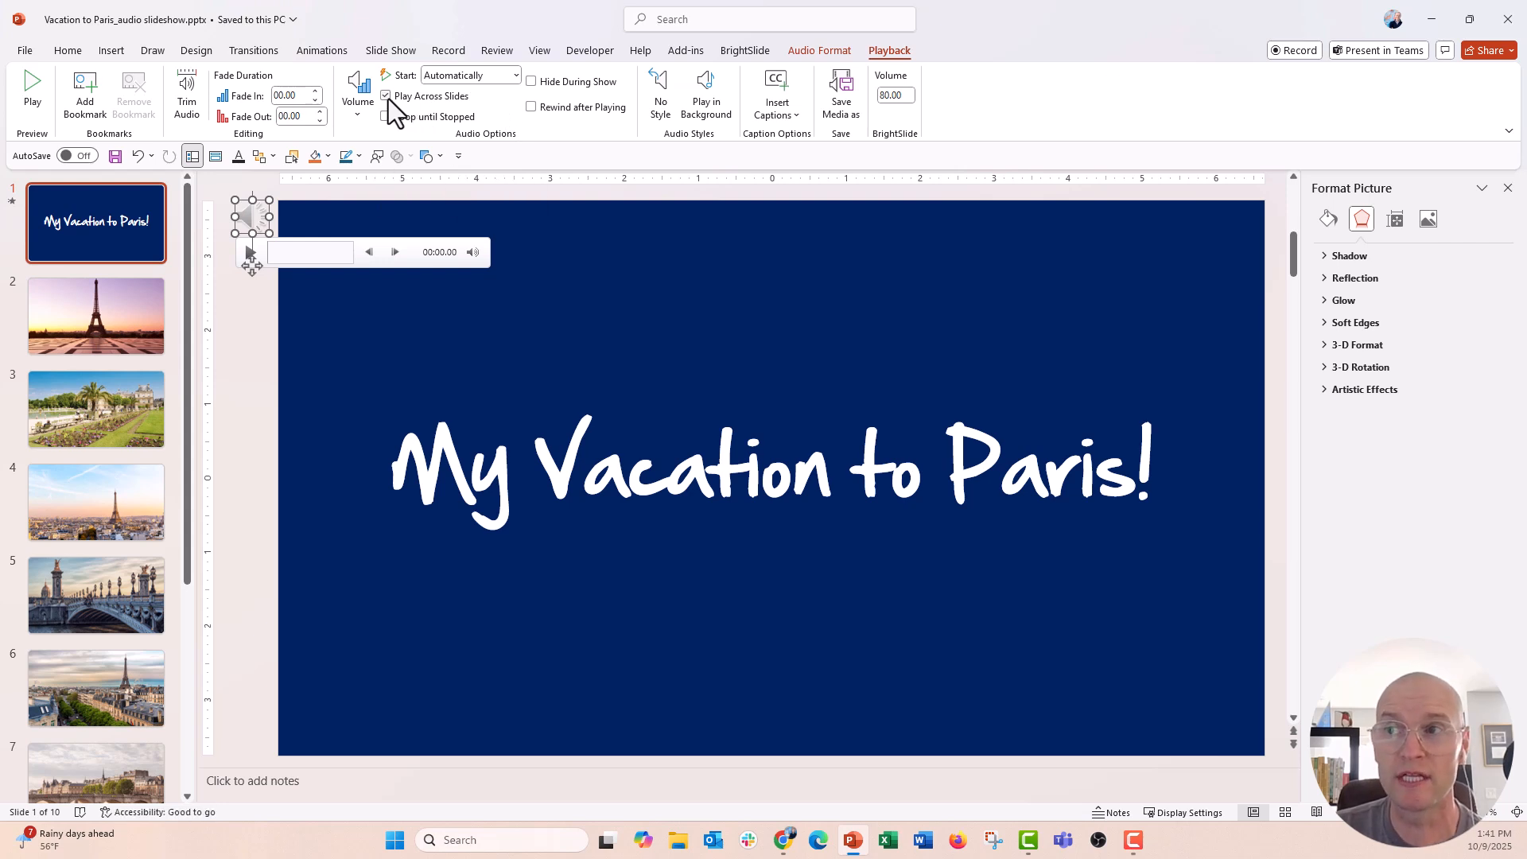
click(386, 95)
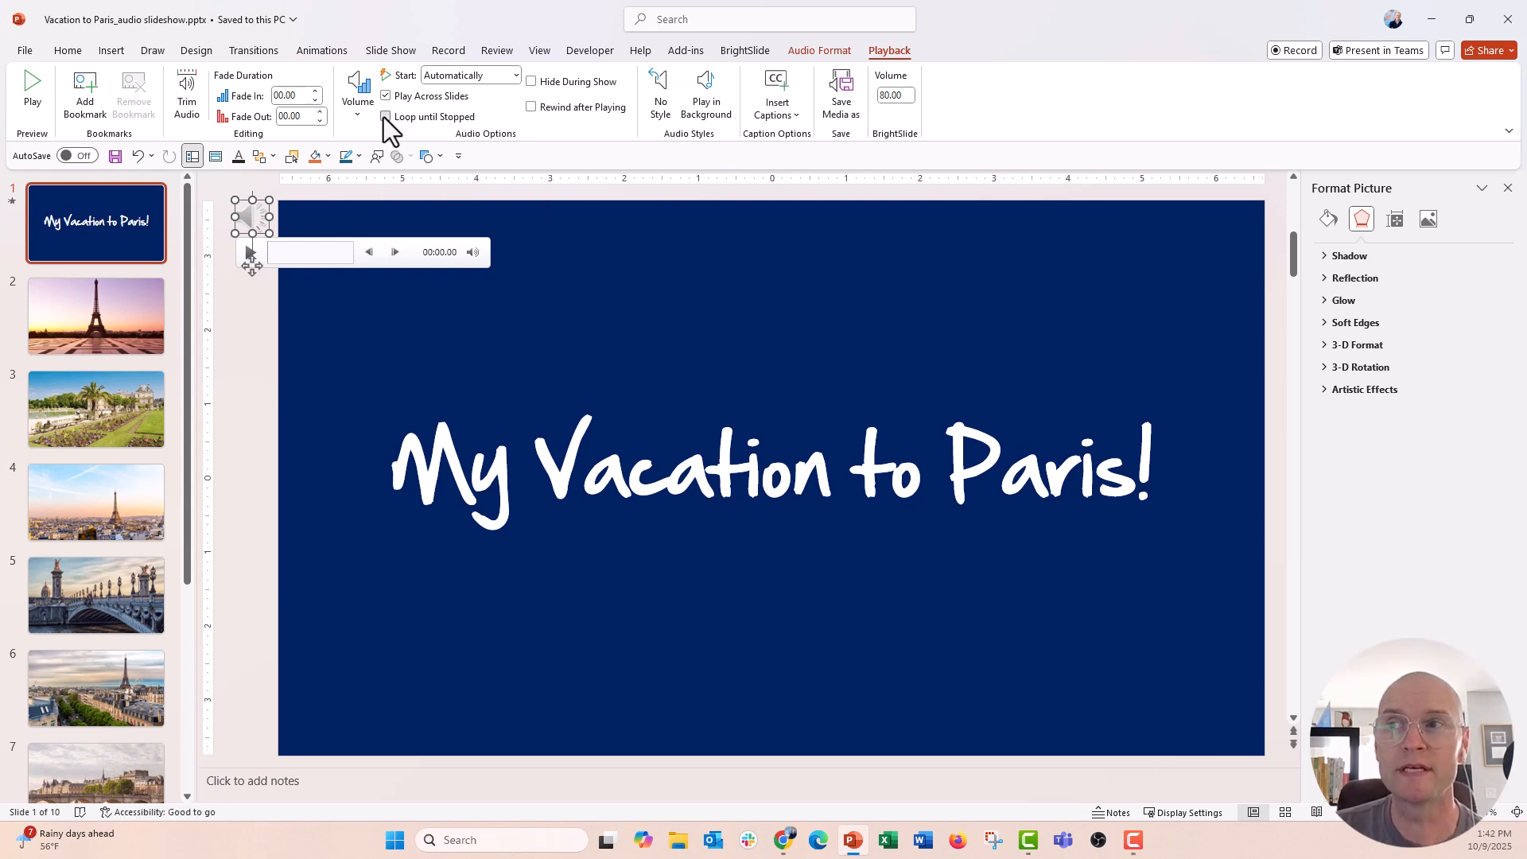
click(386, 116)
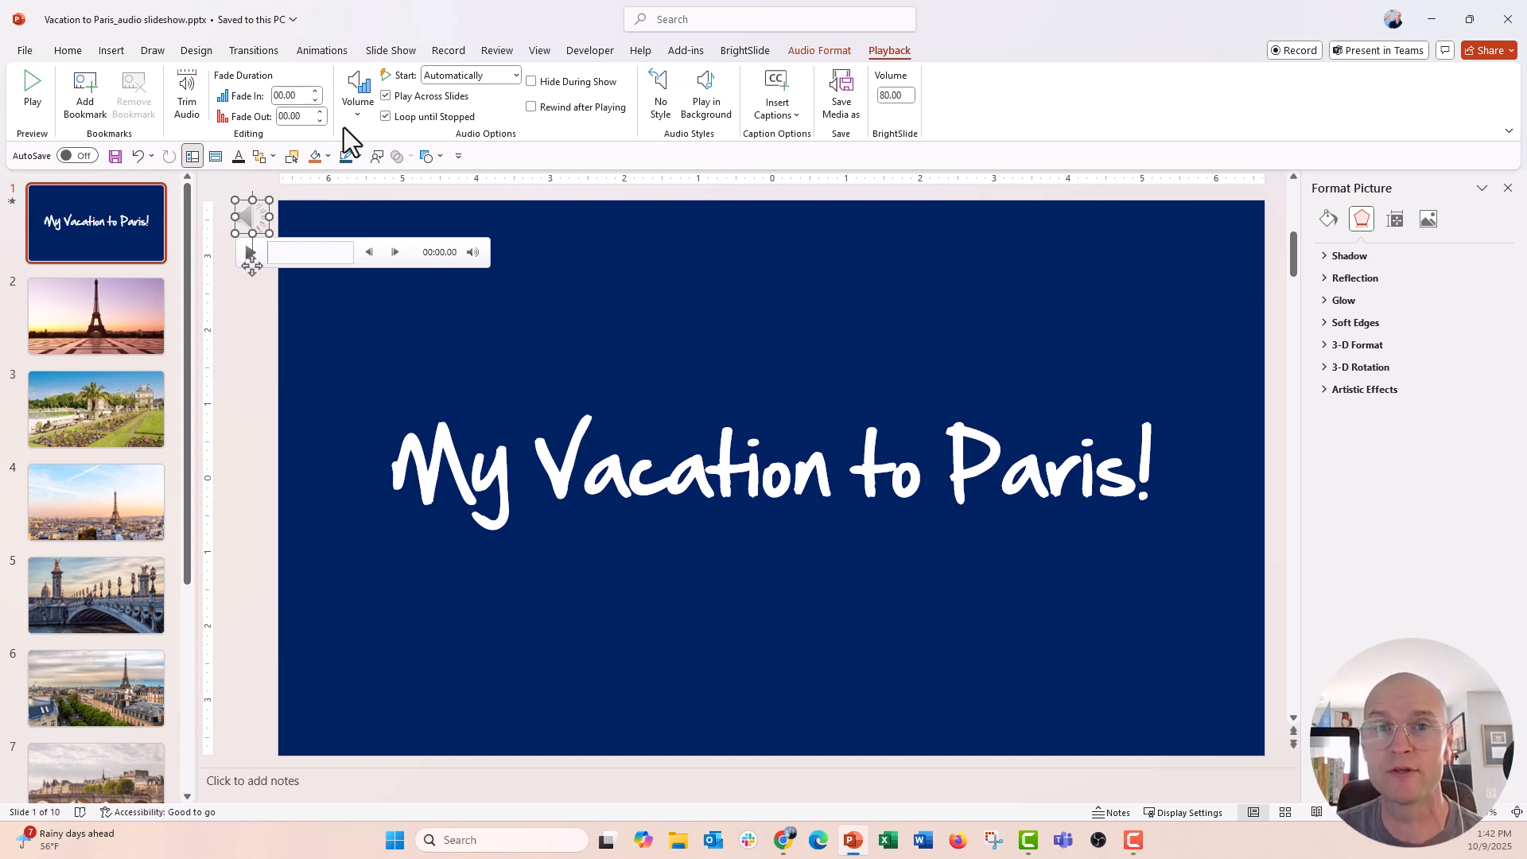
Step: Uncheck 'Loop continuously until Esc' in Set Up Slide Show and close the dialog
click(389, 49)
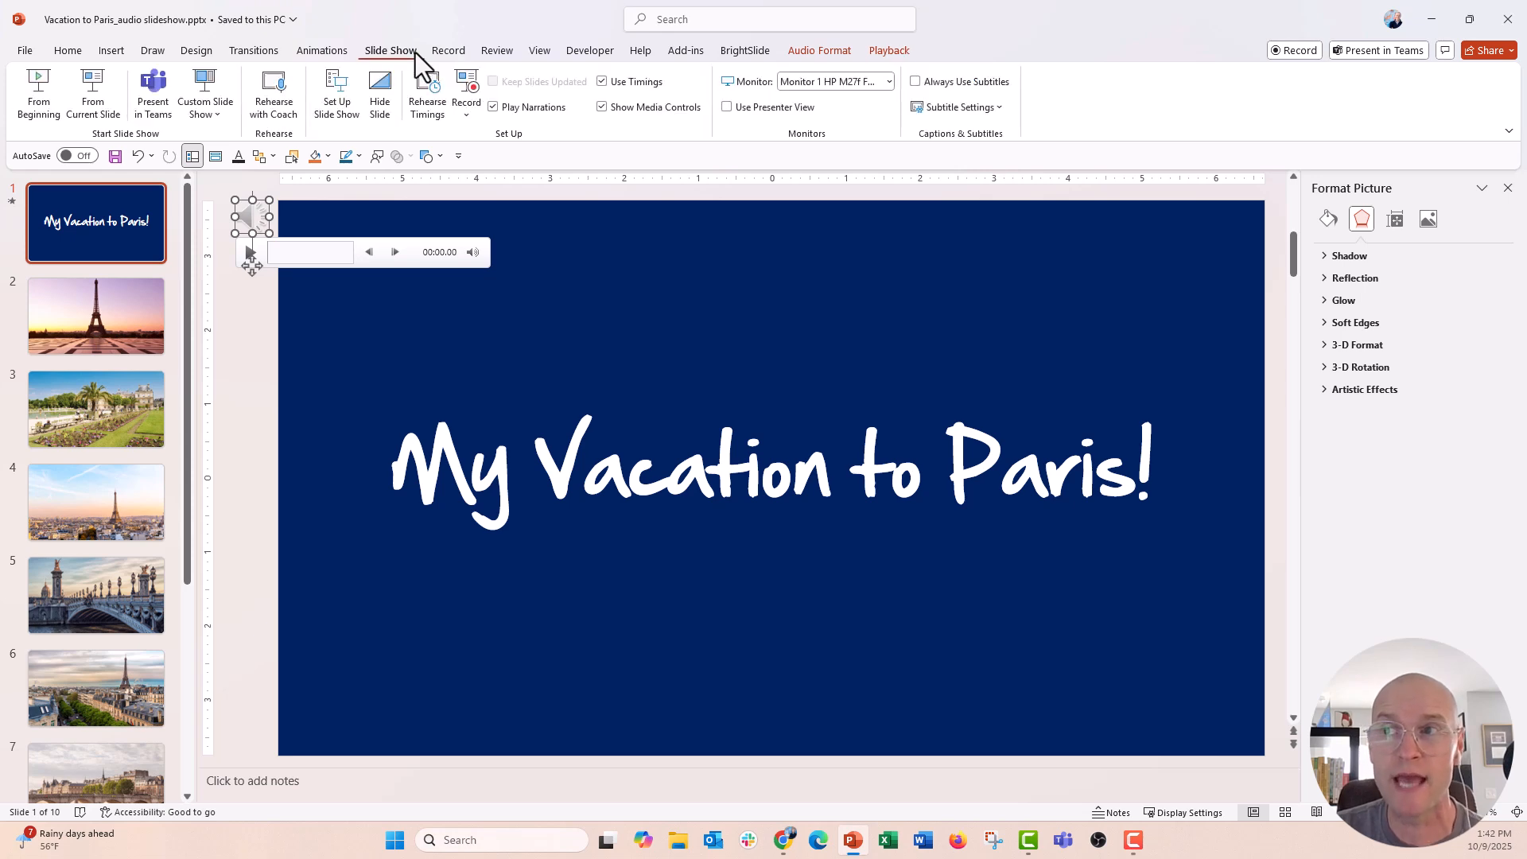
mouse_move(425, 160)
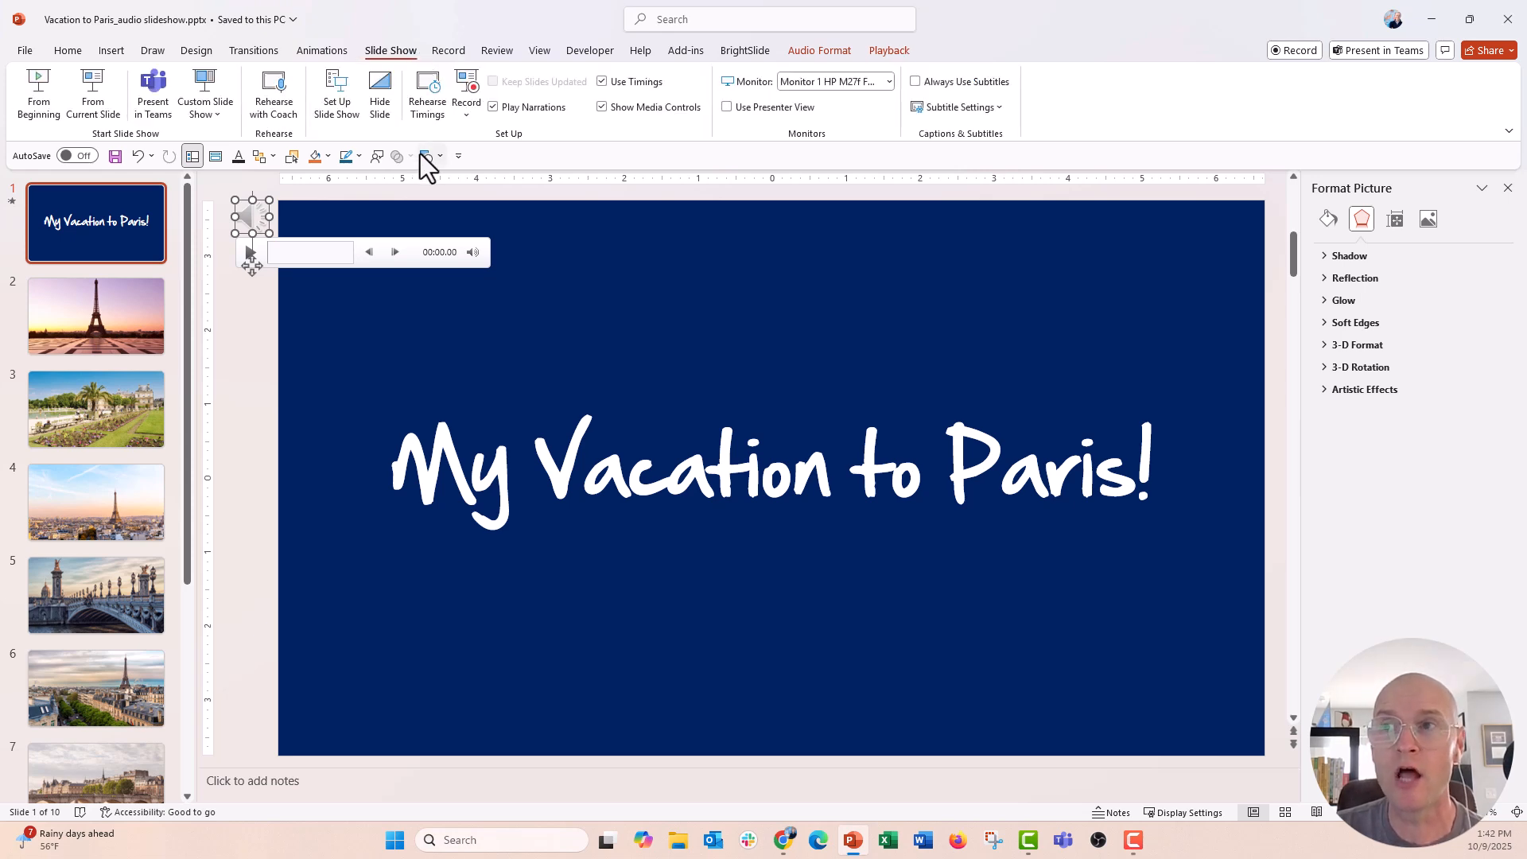
mouse_move(335, 93)
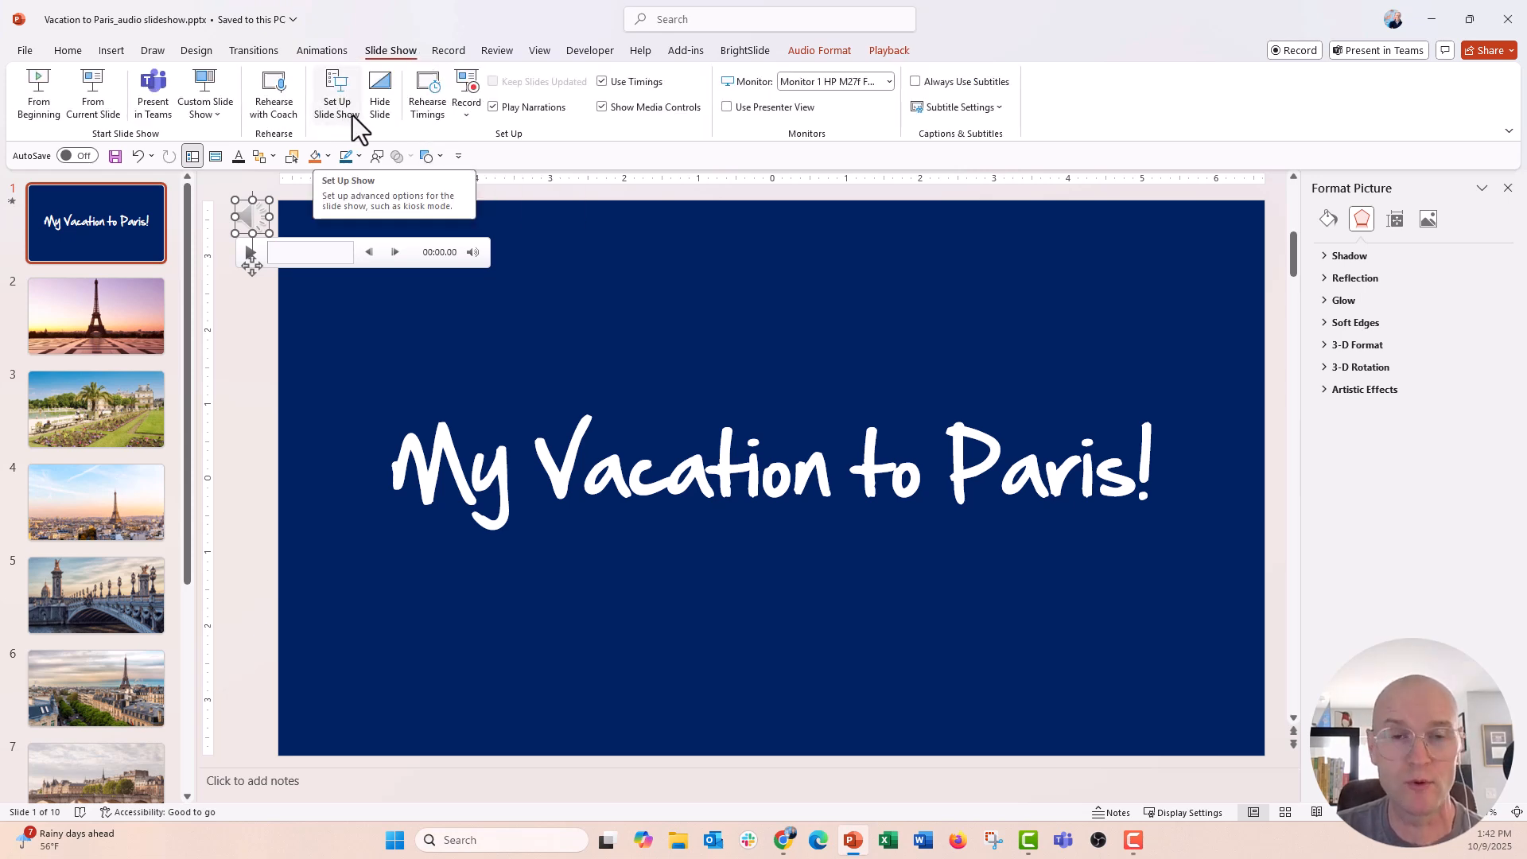
click(335, 92)
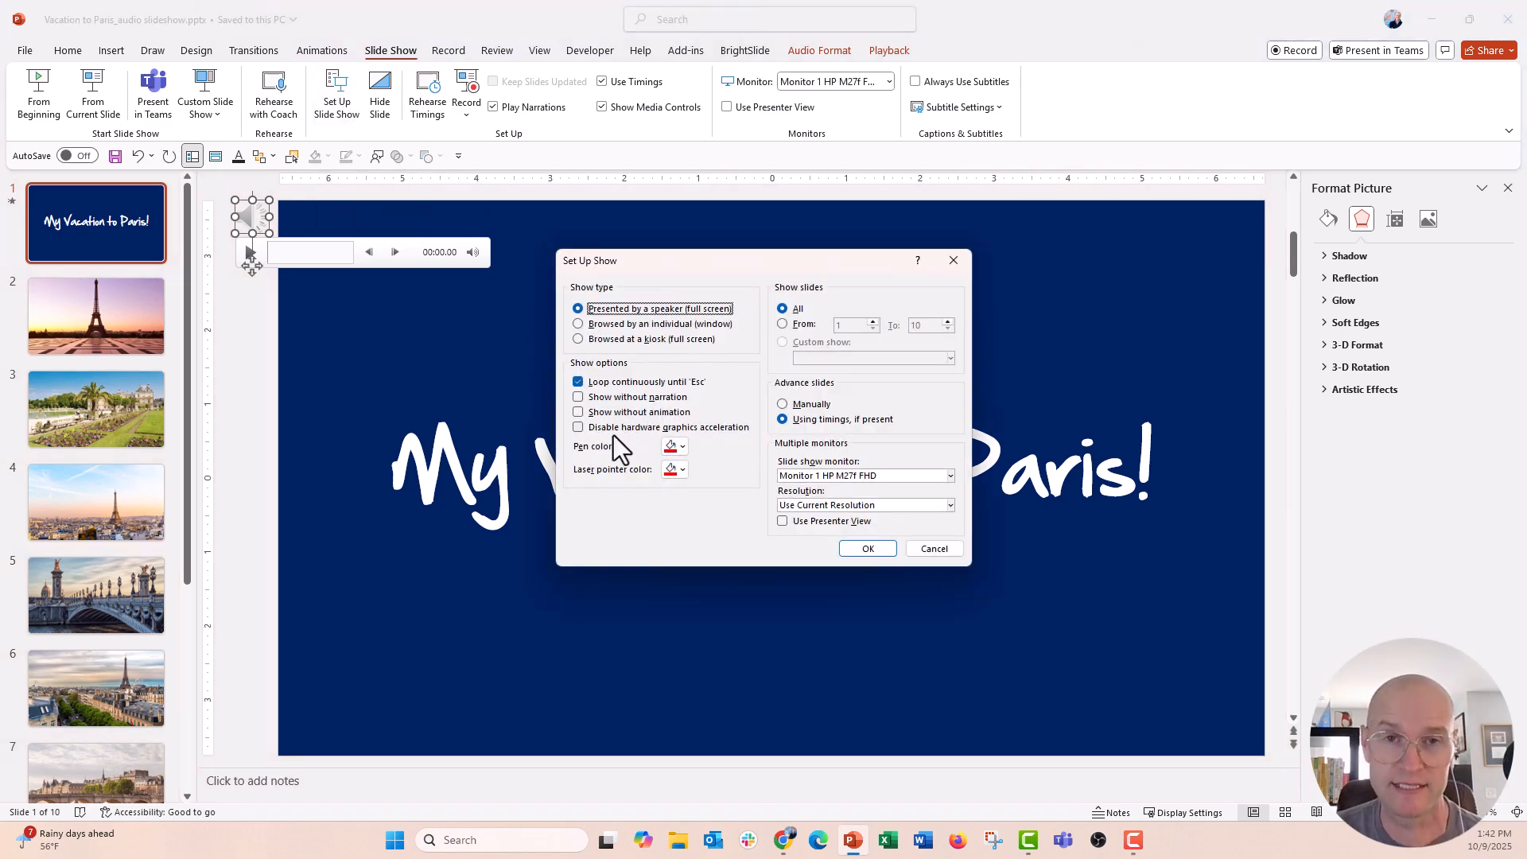
click(578, 381)
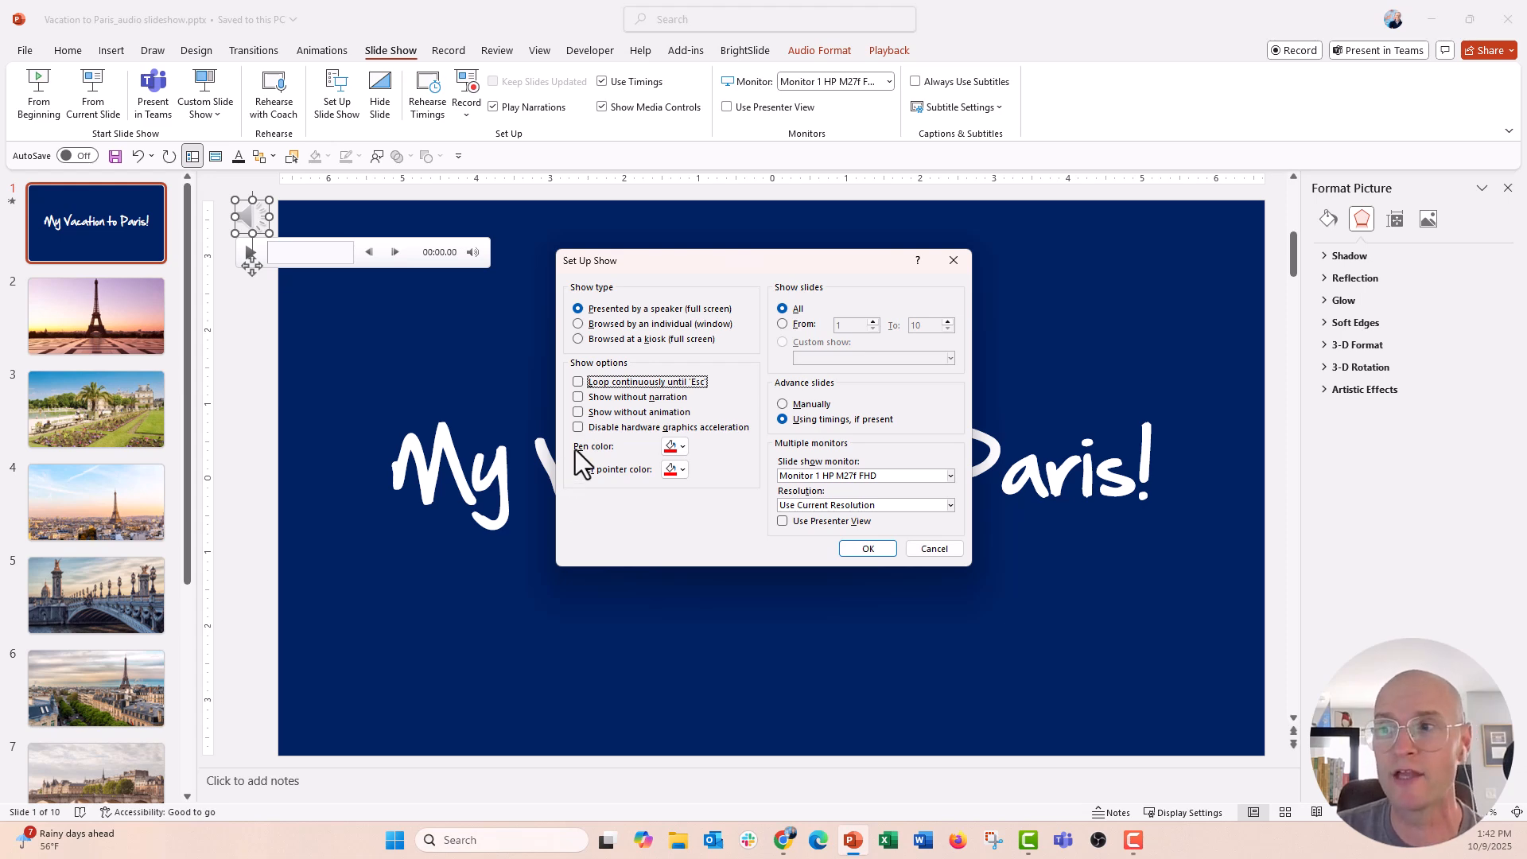
click(578, 381)
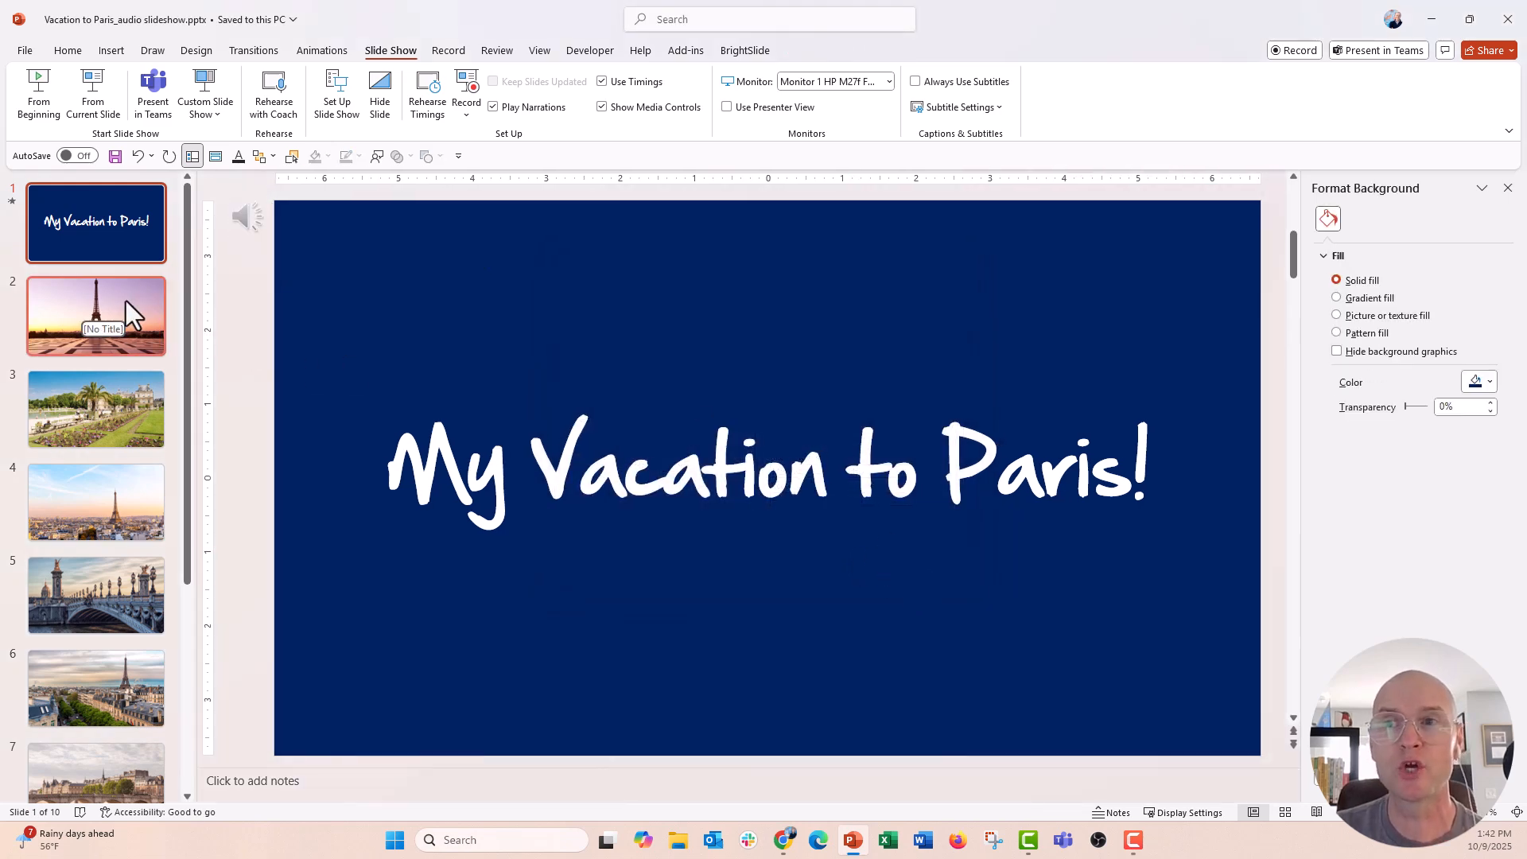
Step: Select slides 2 through 9 and change options on the Transitions tab
click(95, 315)
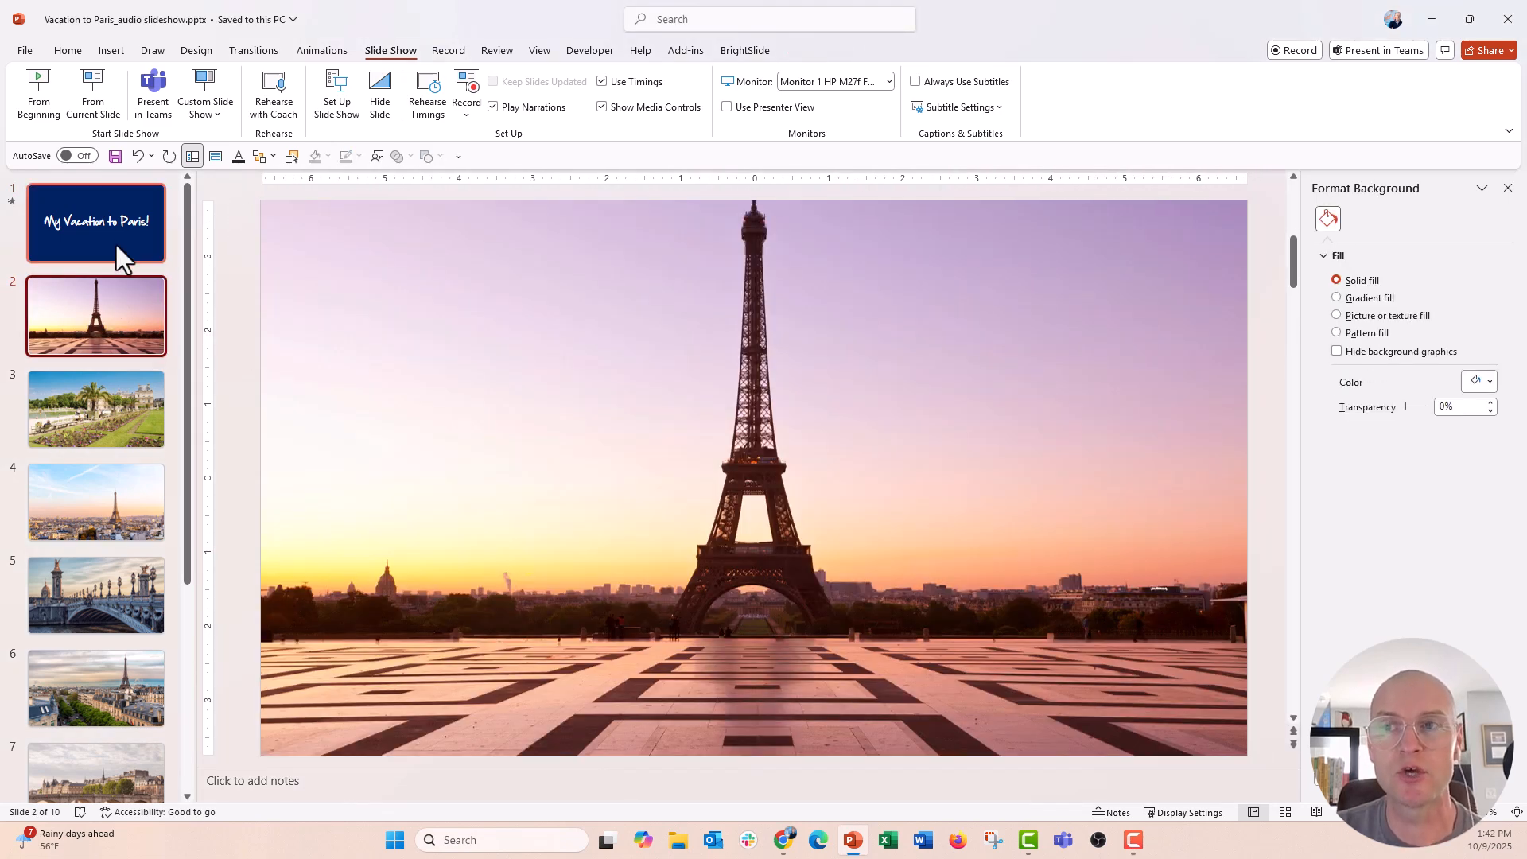
click(95, 315)
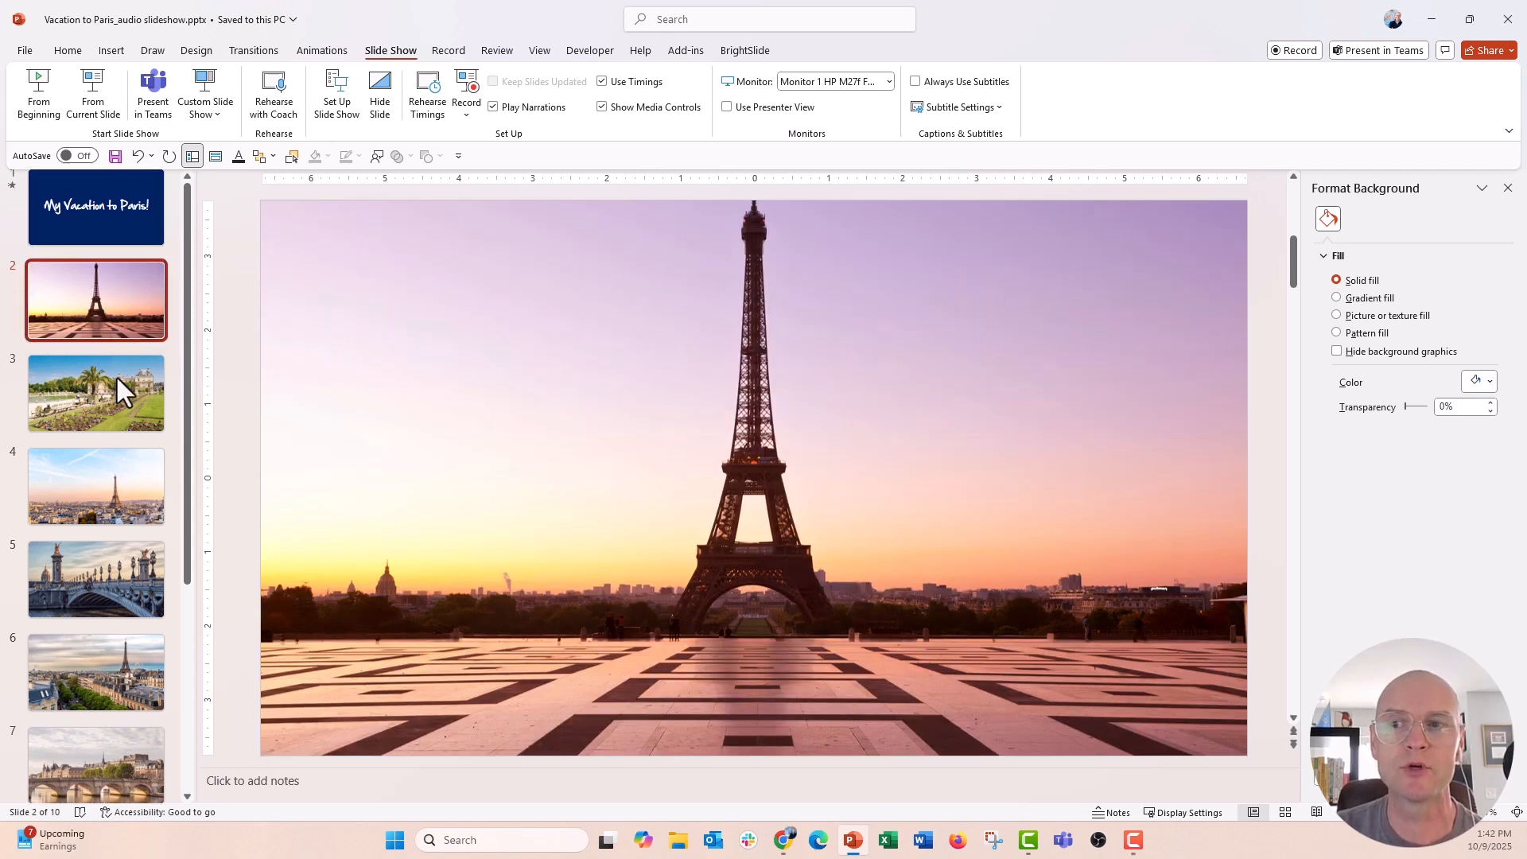
scroll(down, 3)
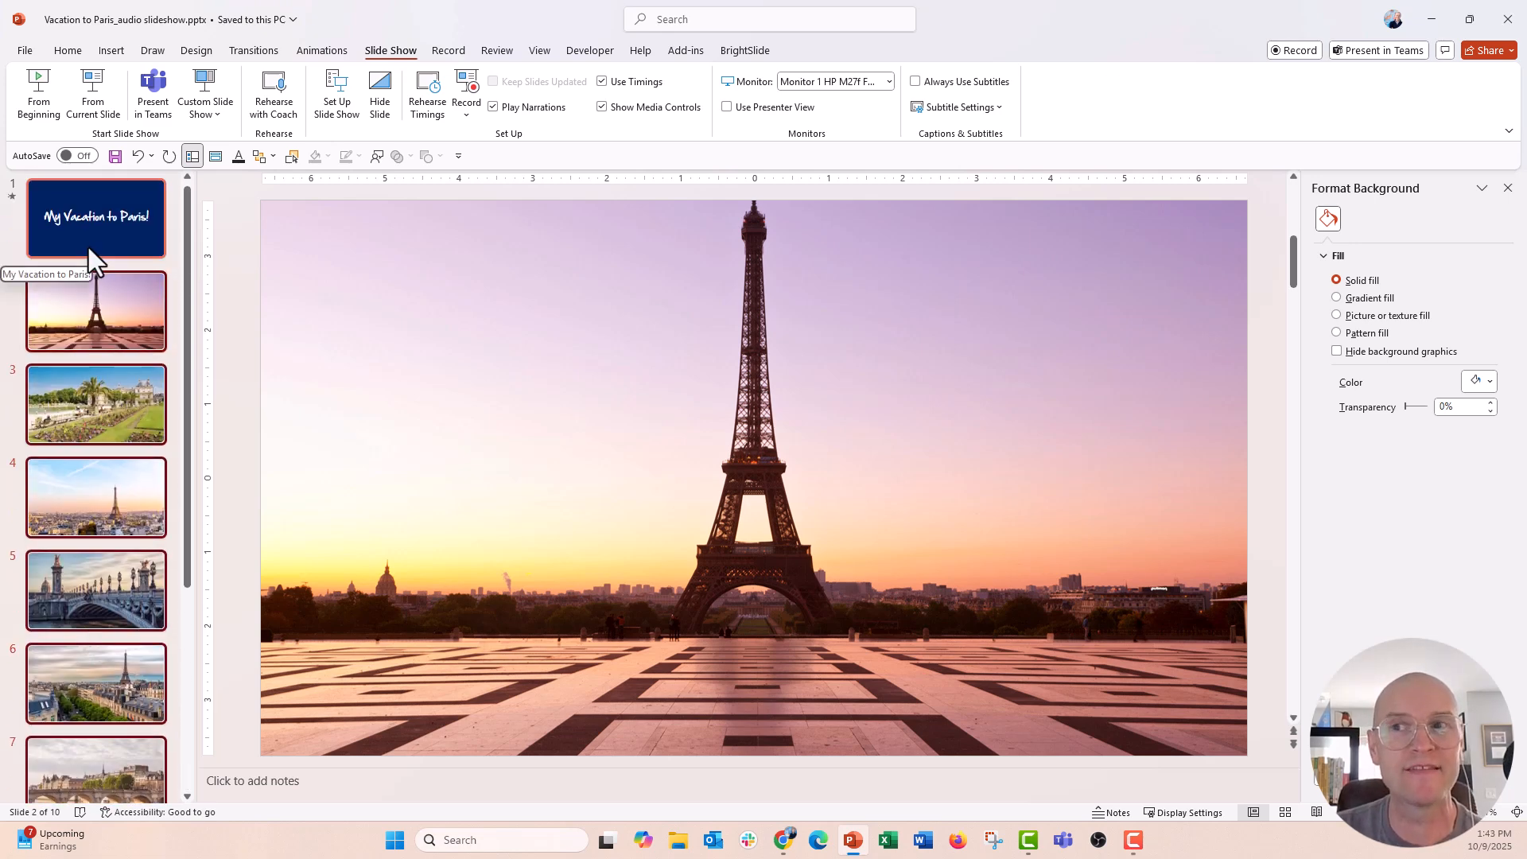
scroll(down, 3)
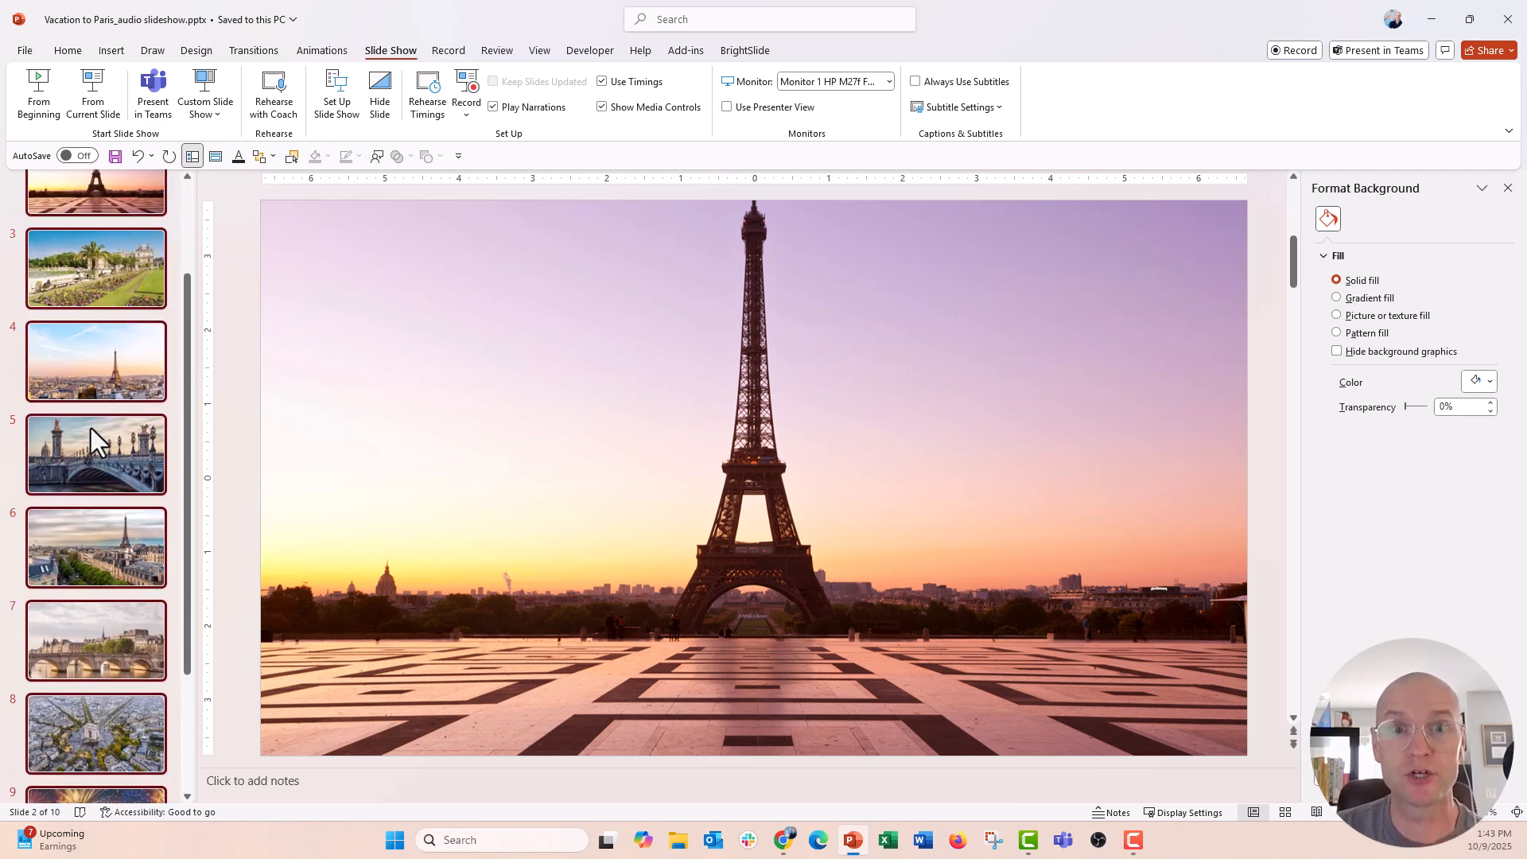
mouse_move(115, 416)
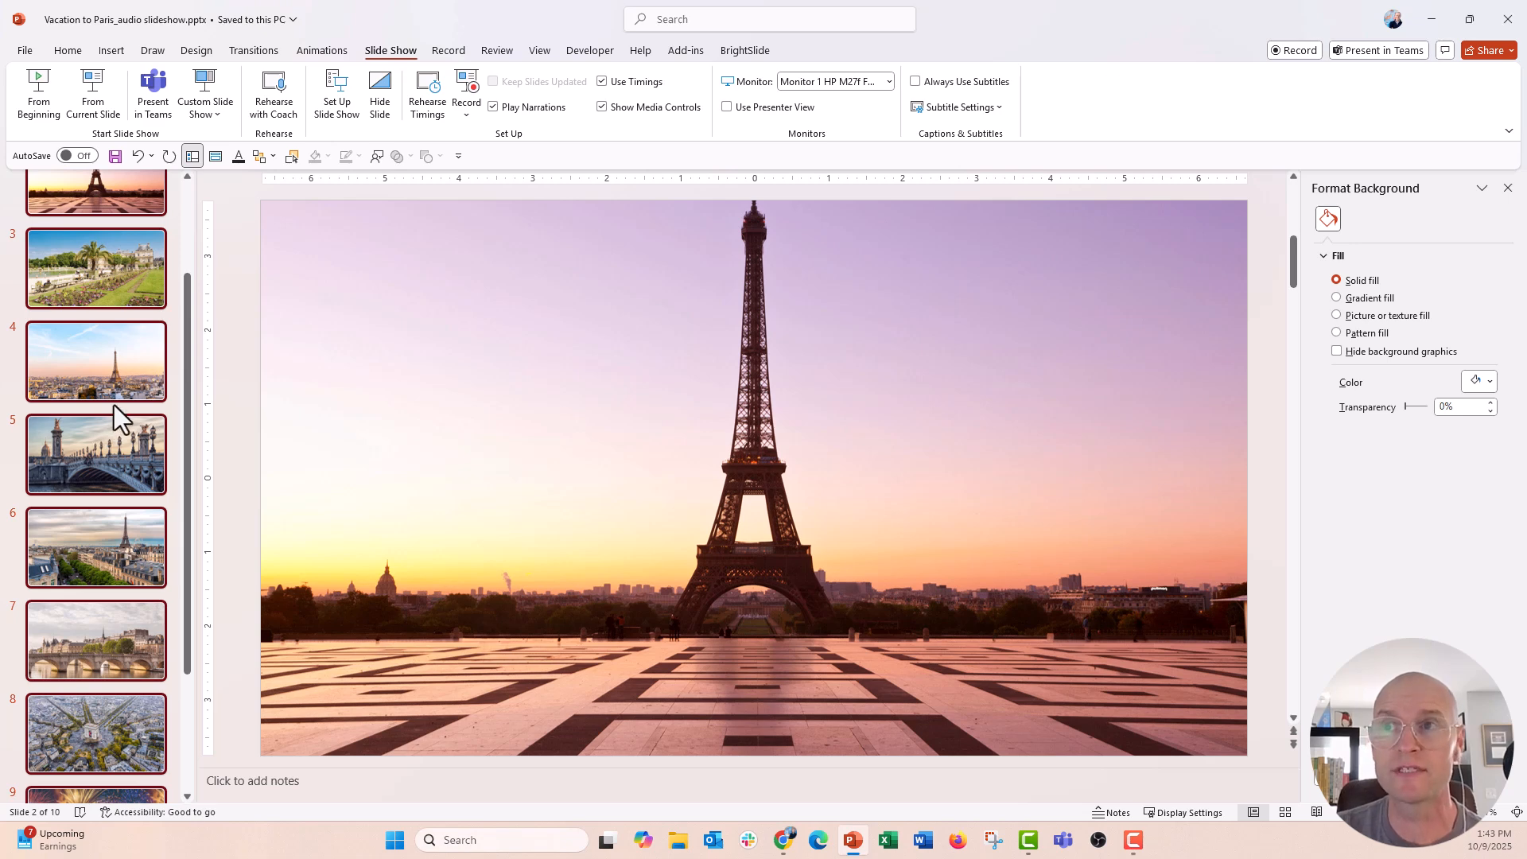
click(253, 49)
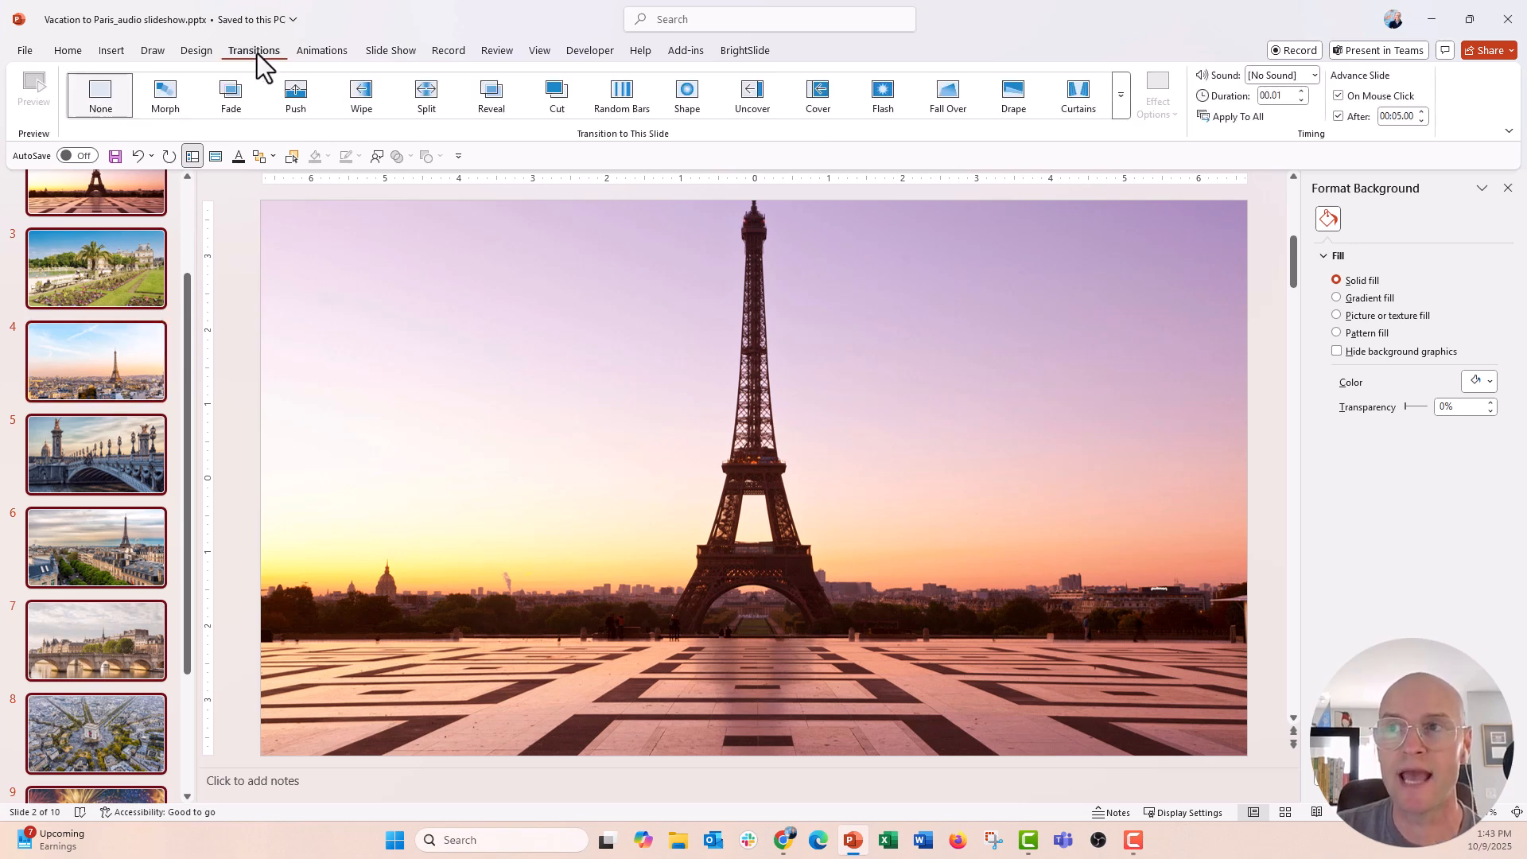
click(1120, 95)
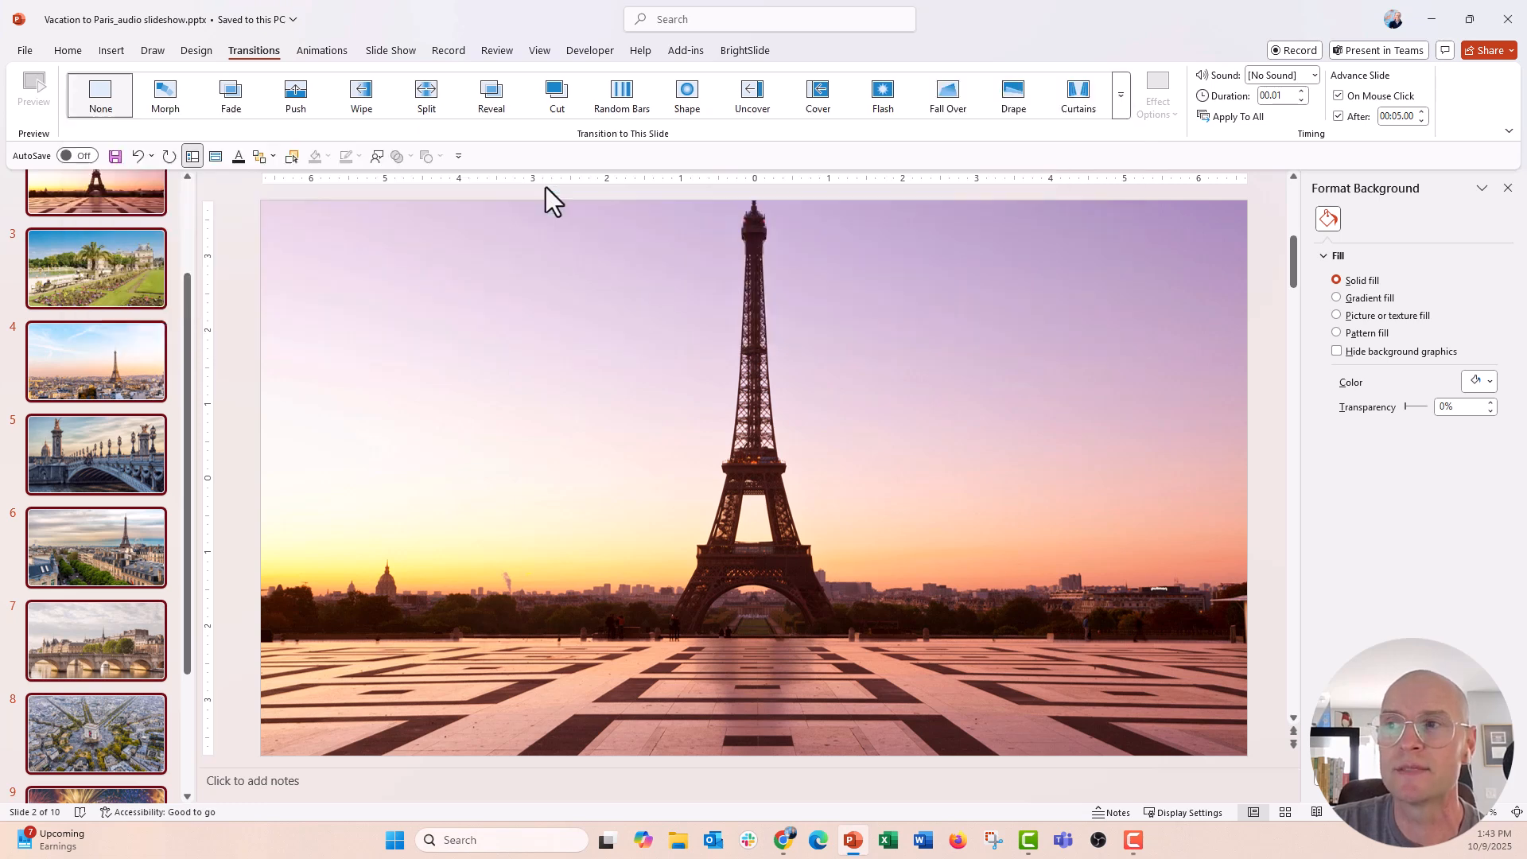
click(360, 95)
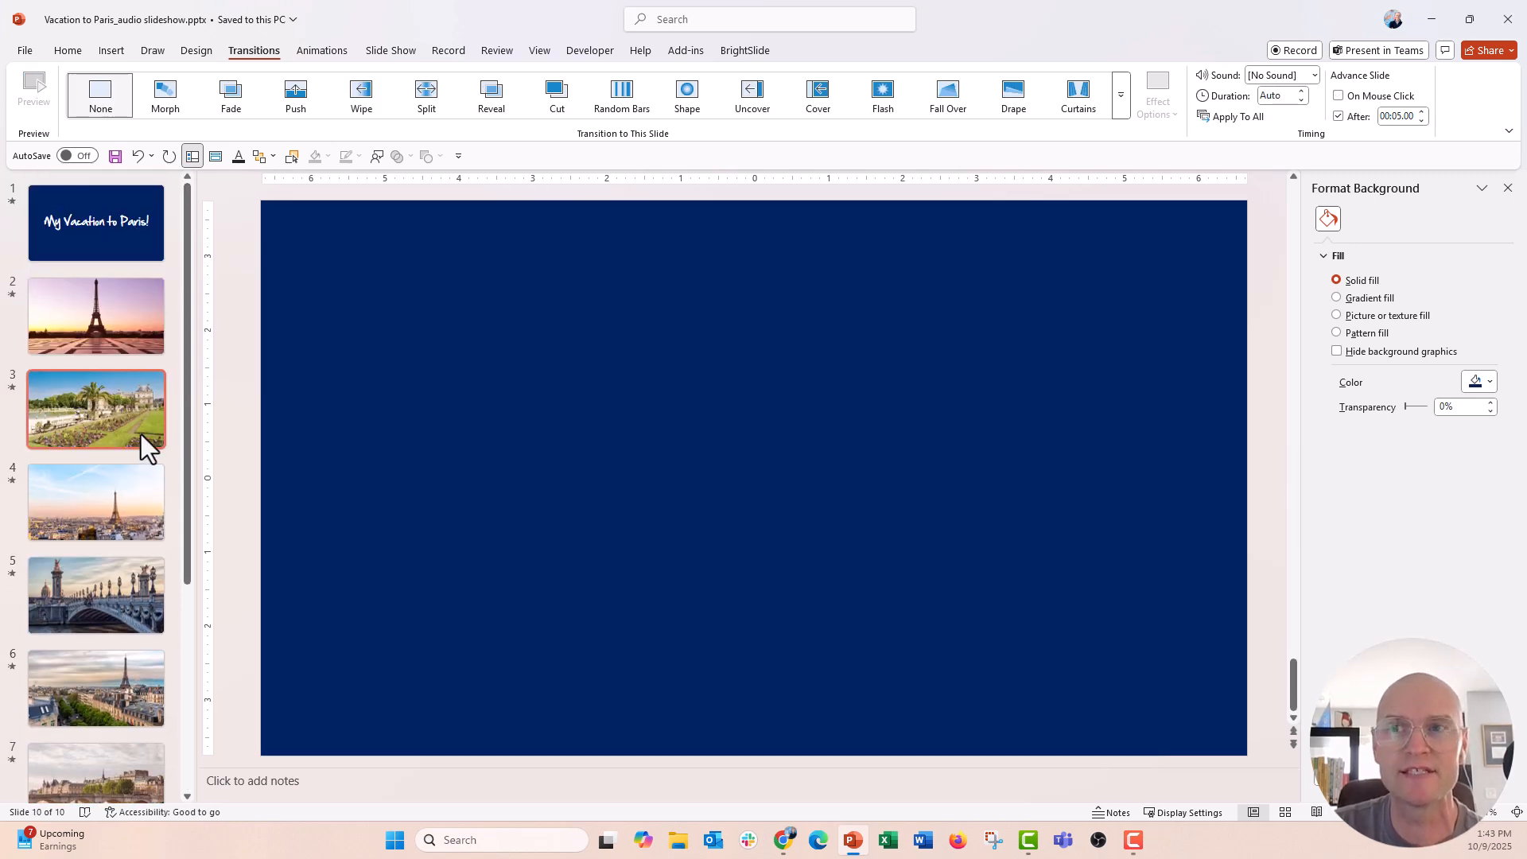
mouse_move(146, 429)
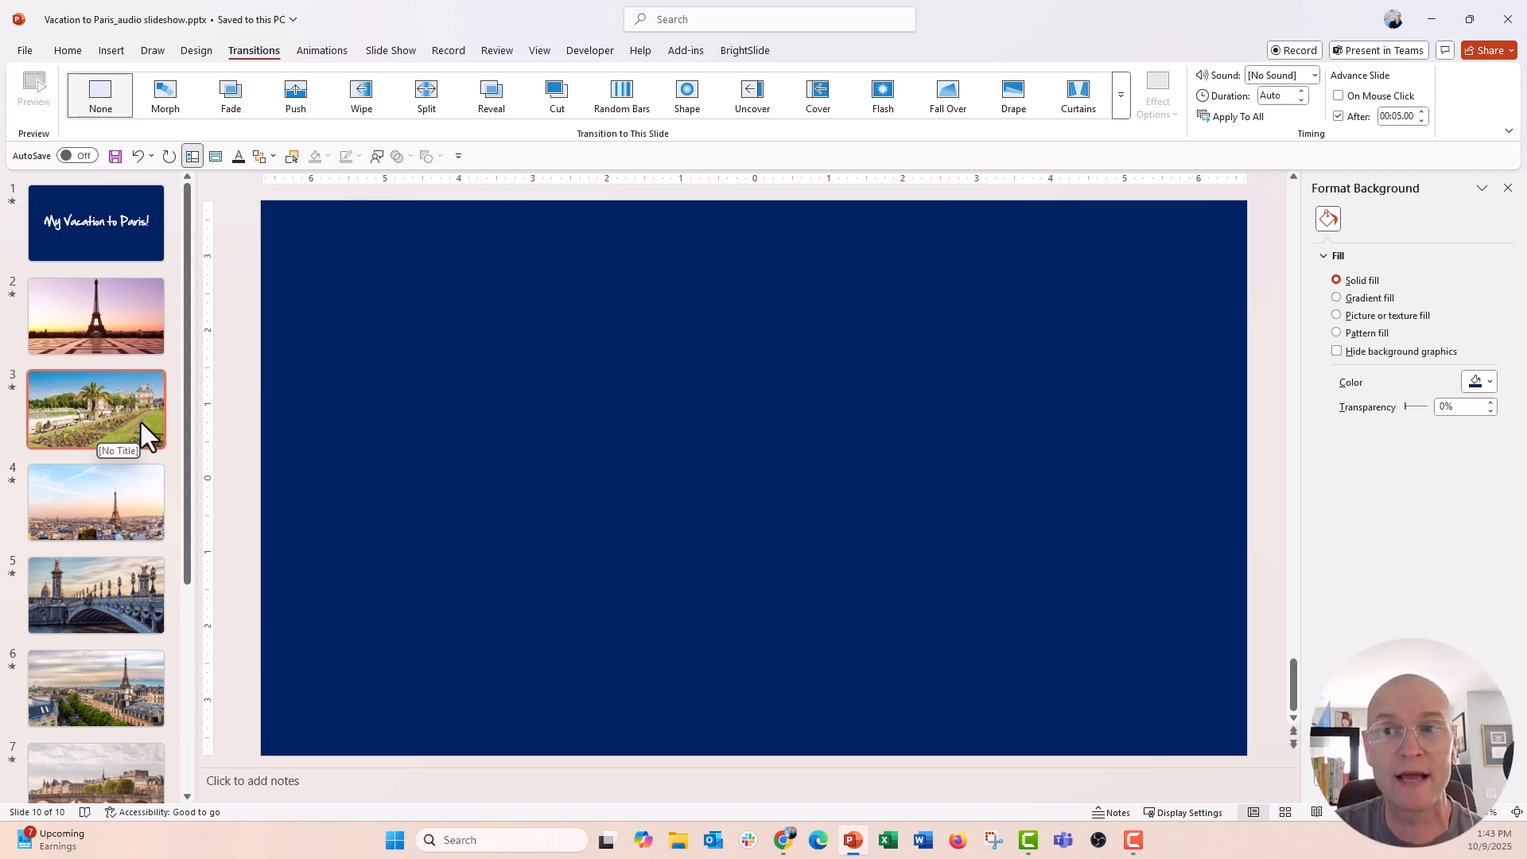
Step: Select slide 10 and apply the Fade transition
scroll(down, 3)
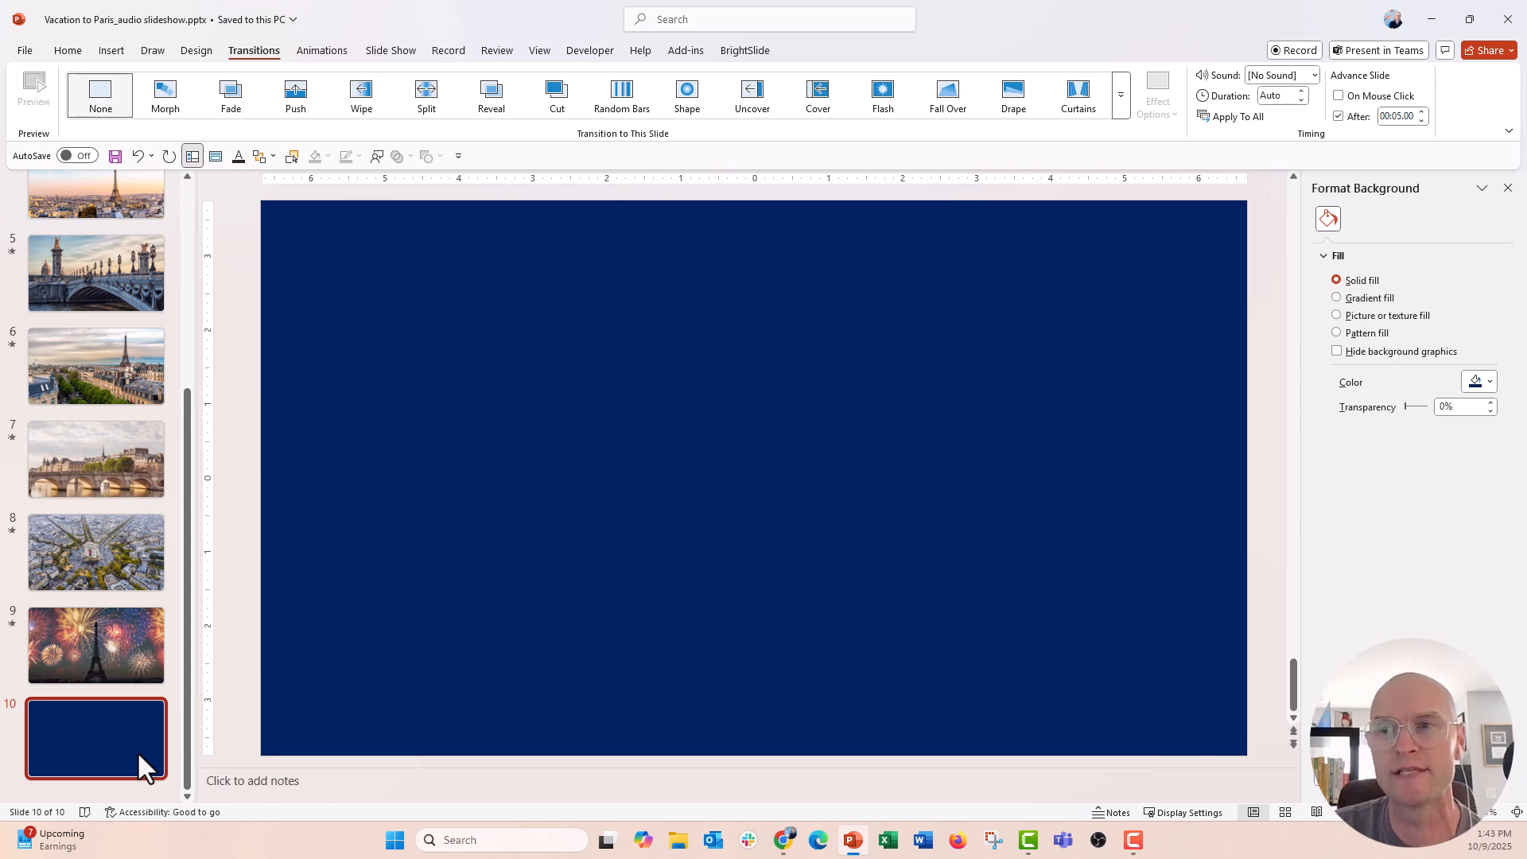
mouse_move(186, 599)
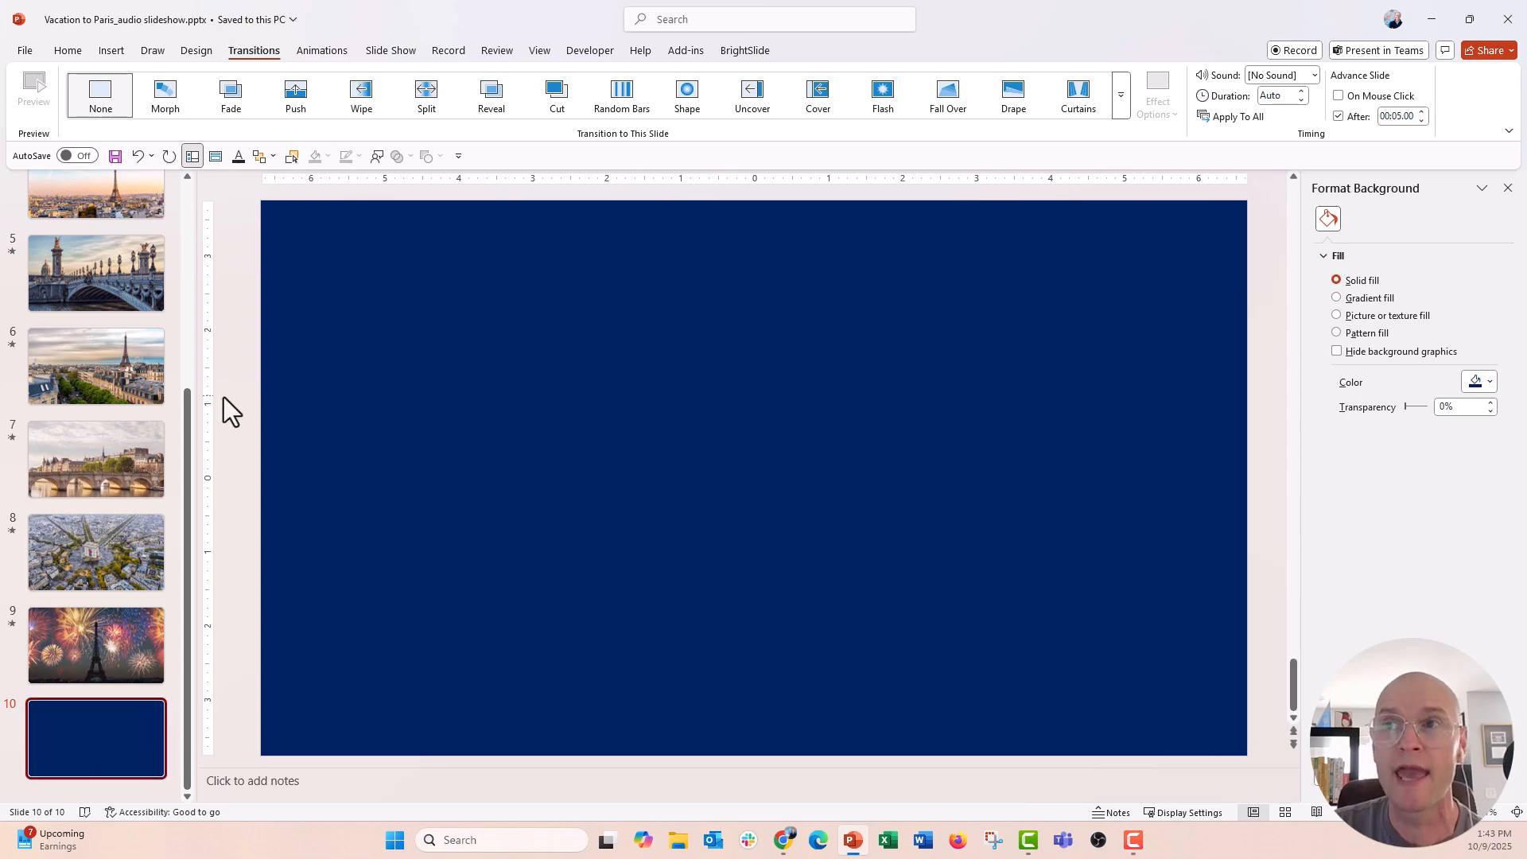
mouse_move(230, 94)
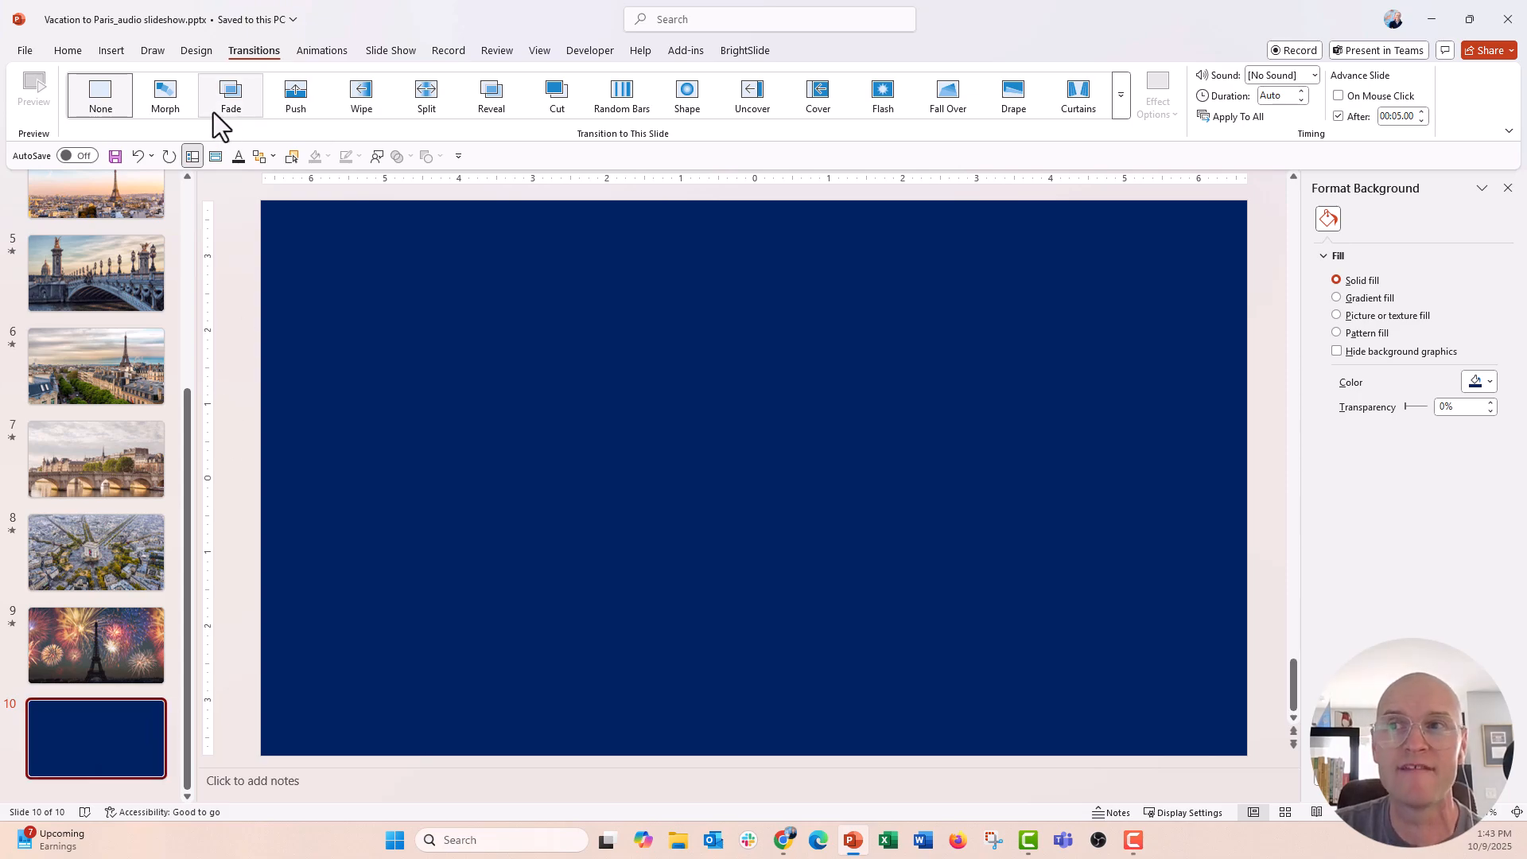
click(230, 94)
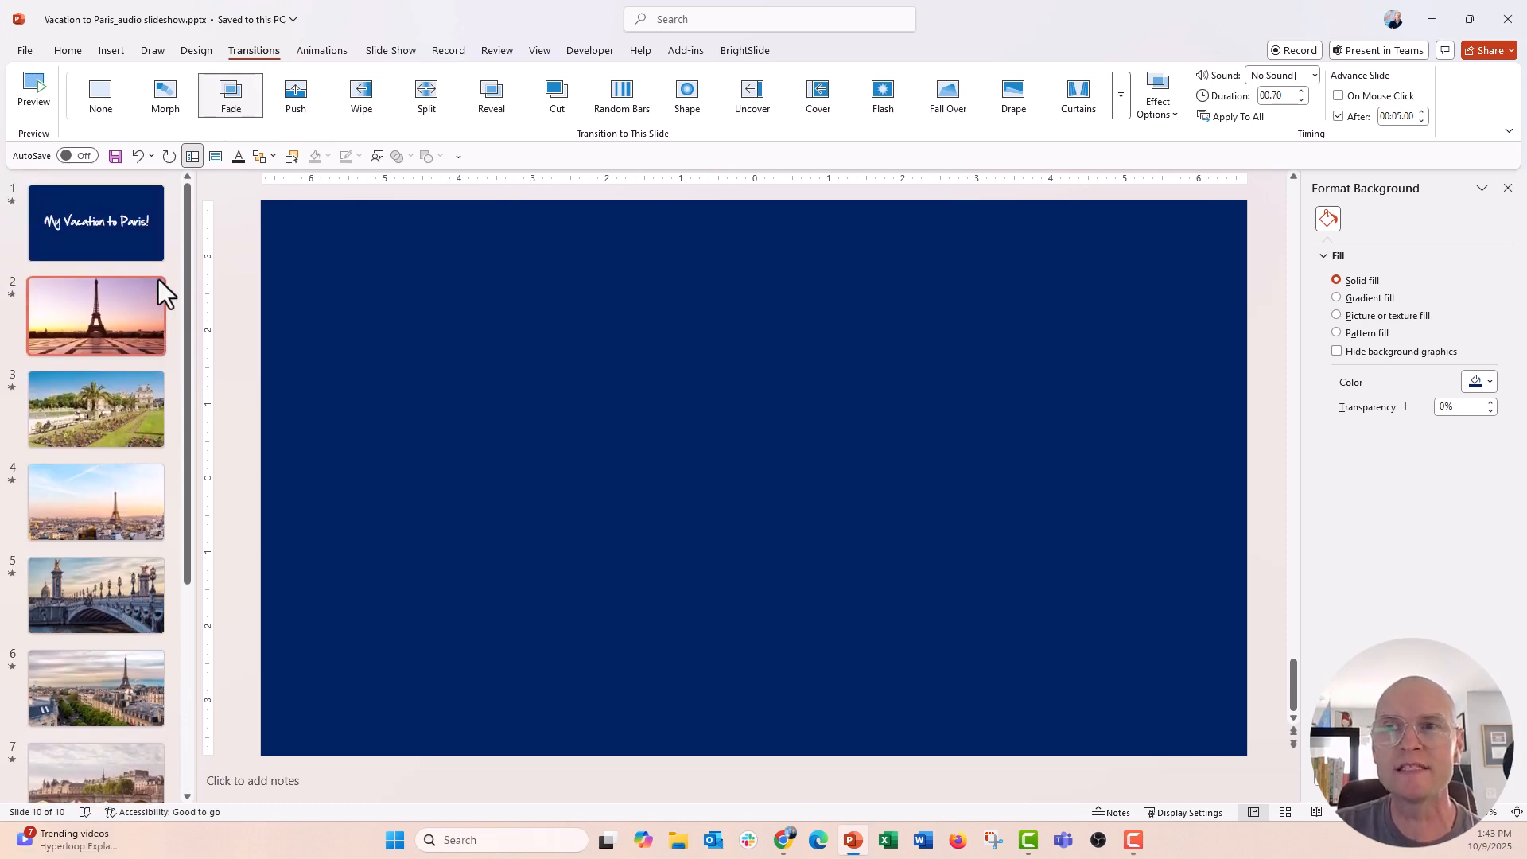
Step: Select all slides, turn off On Mouse Click, and set After to 00:04.00
click(96, 222)
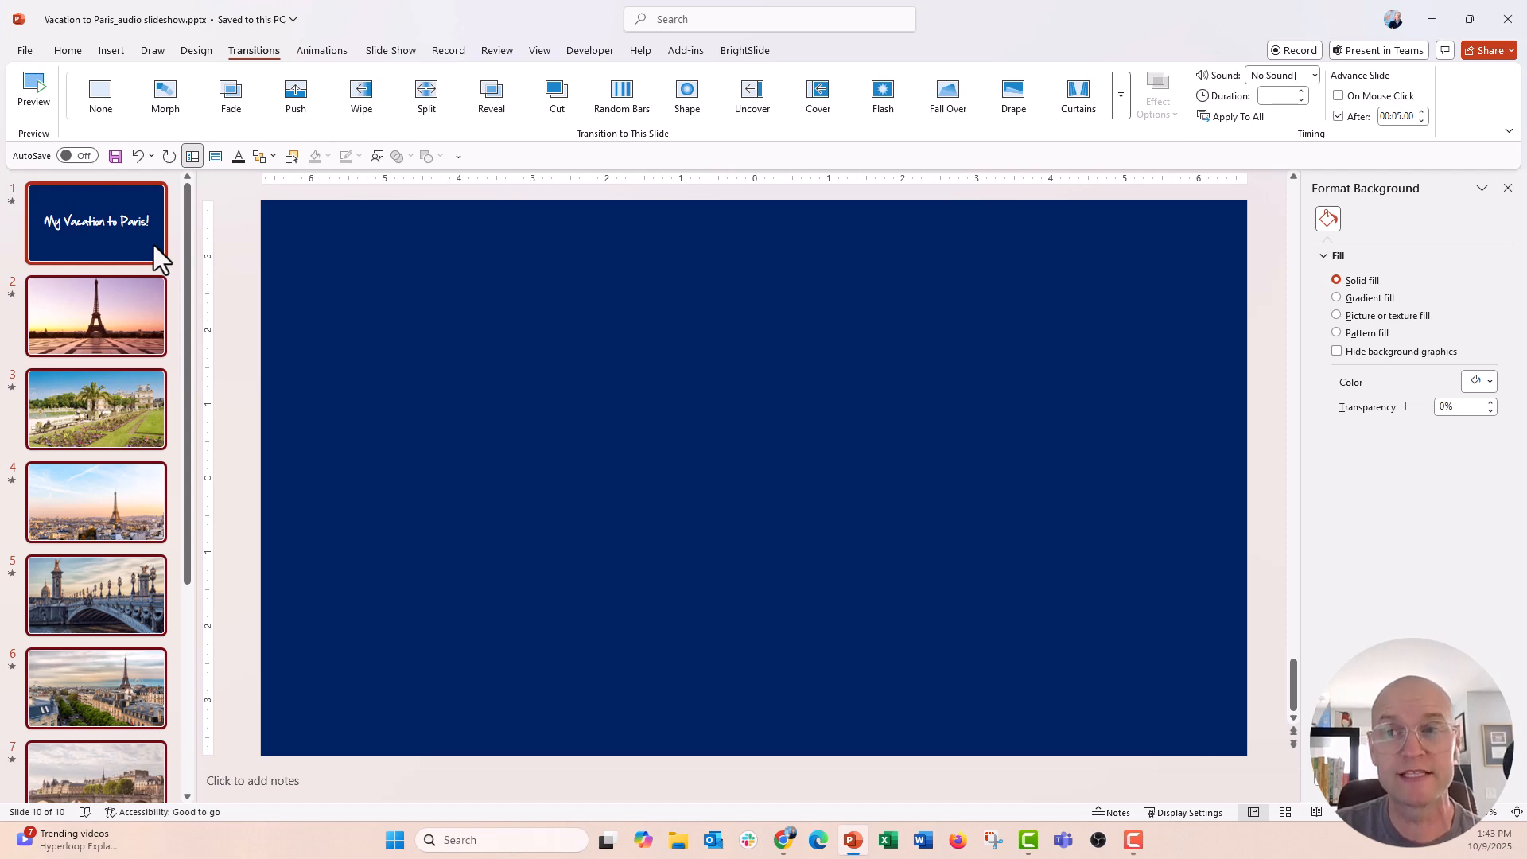
click(96, 315)
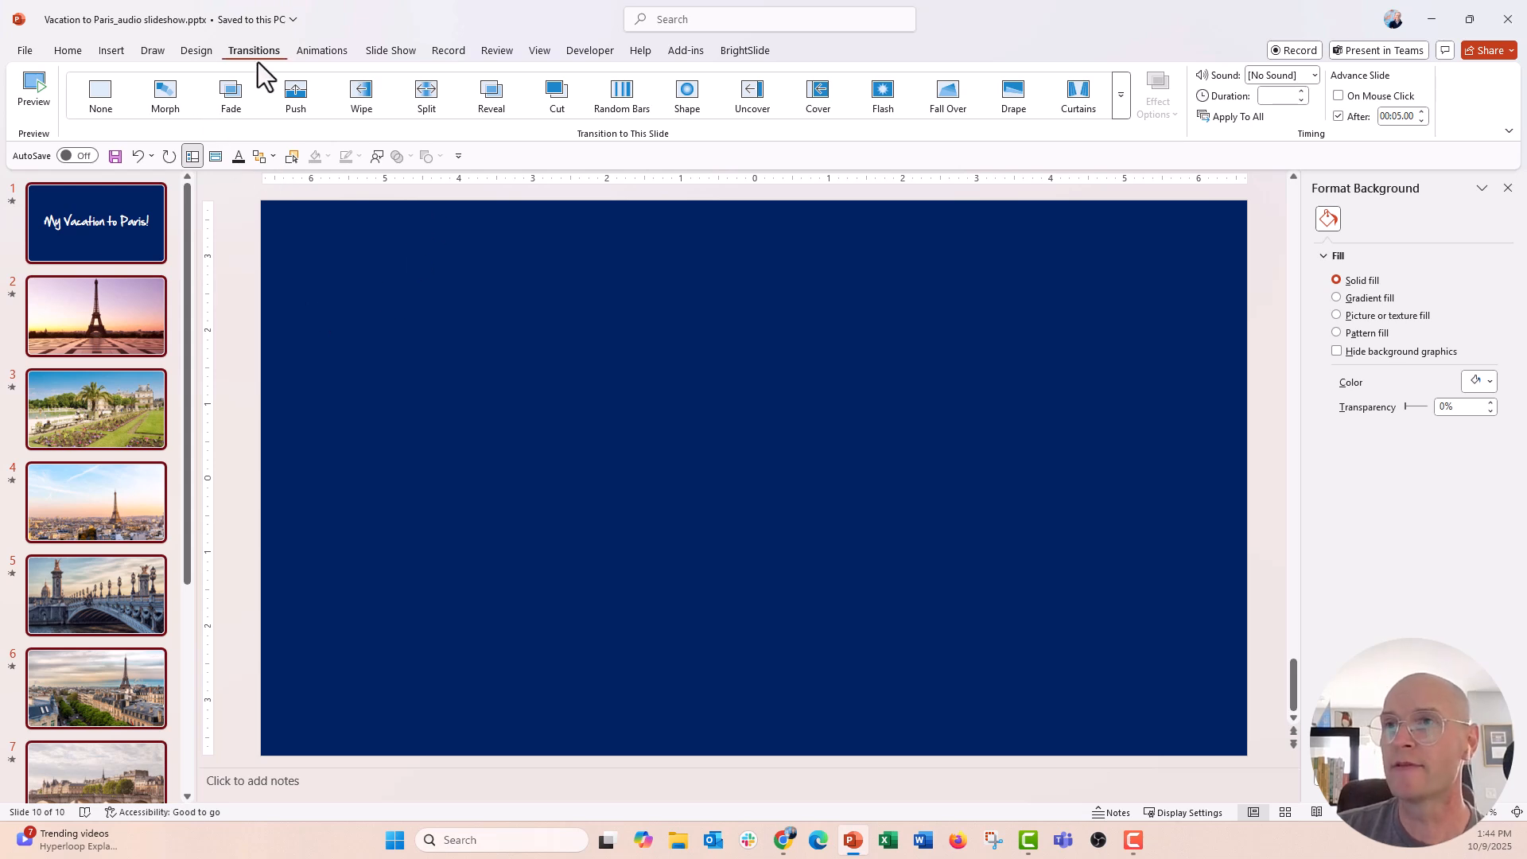
mouse_move(1292, 181)
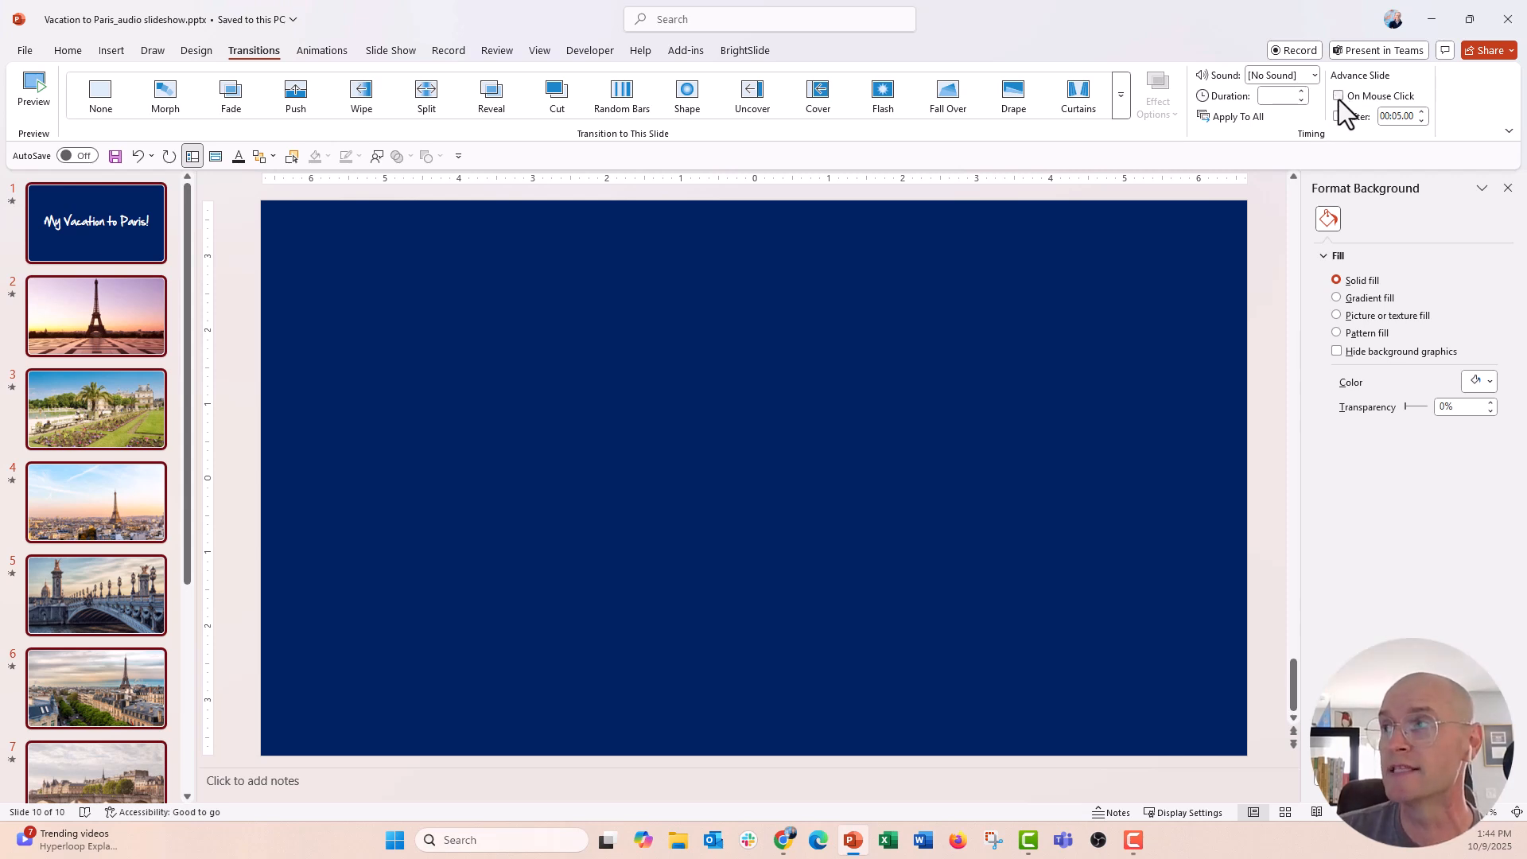
click(1338, 117)
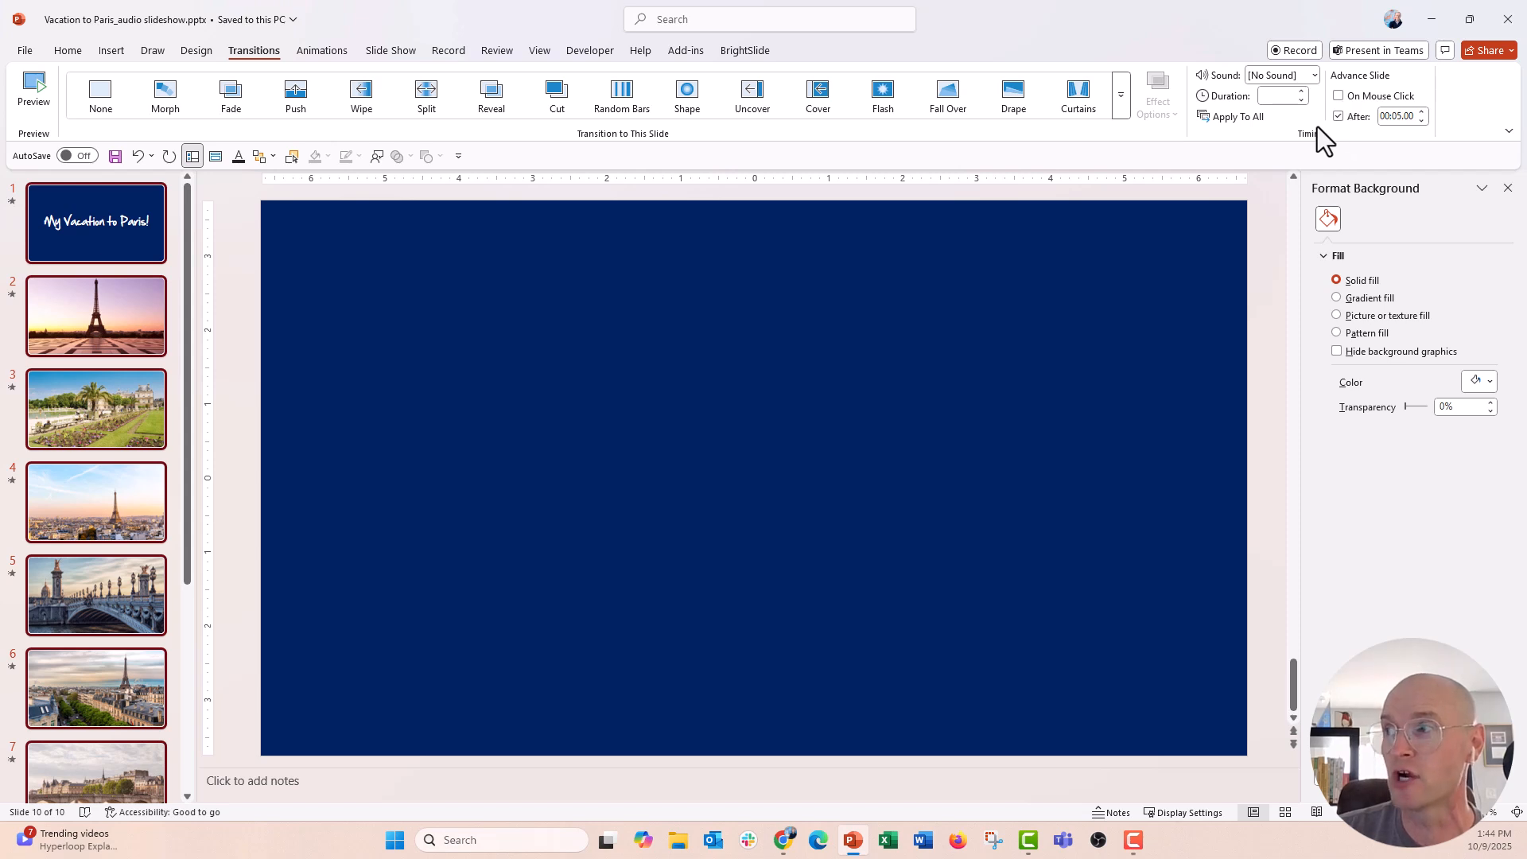
mouse_move(1406, 144)
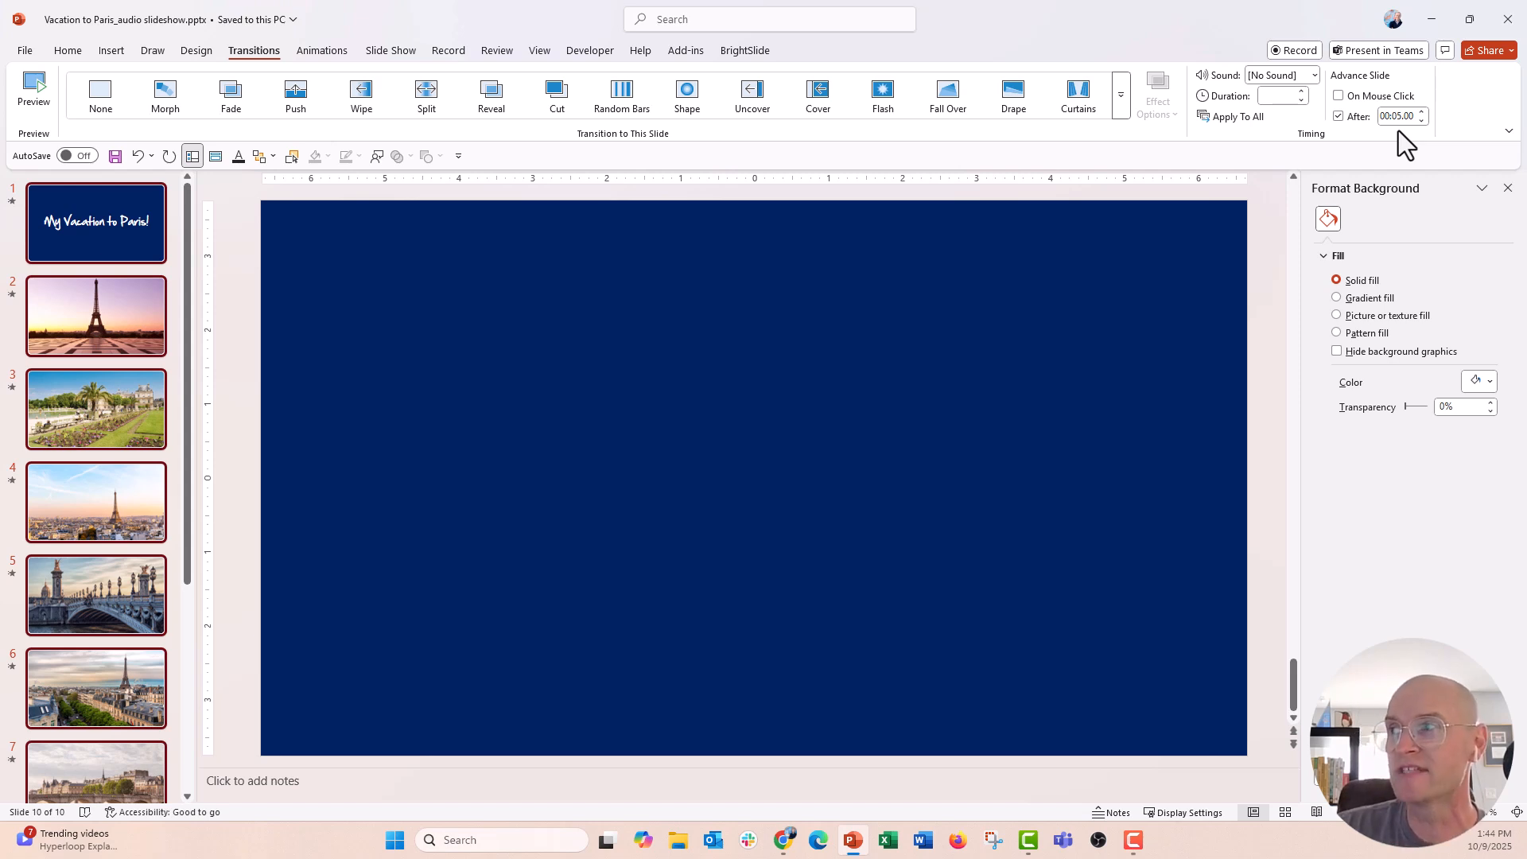
click(1421, 120)
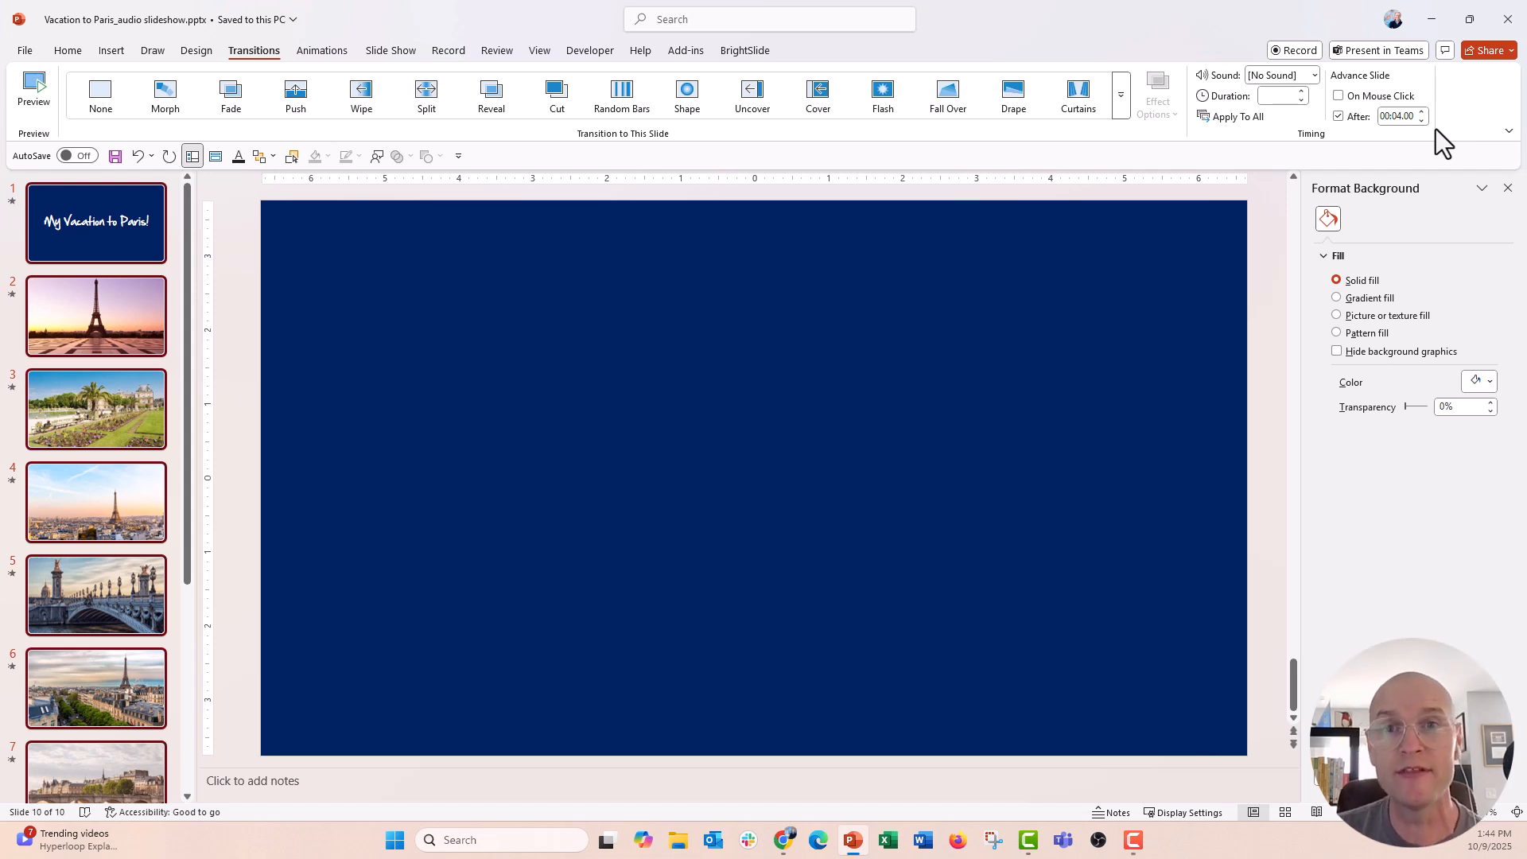
click(95, 222)
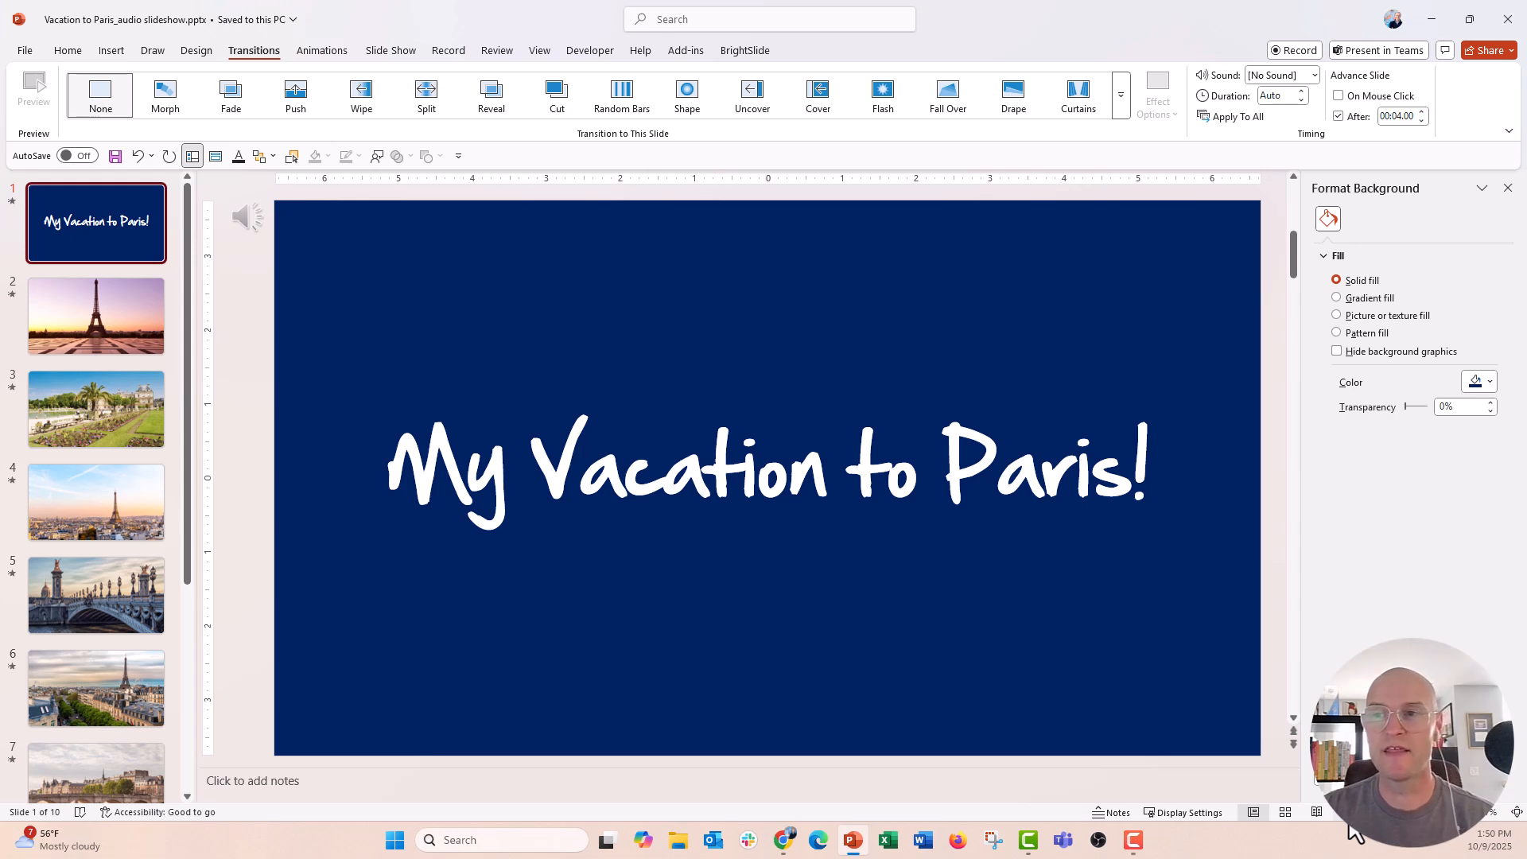
click(96, 316)
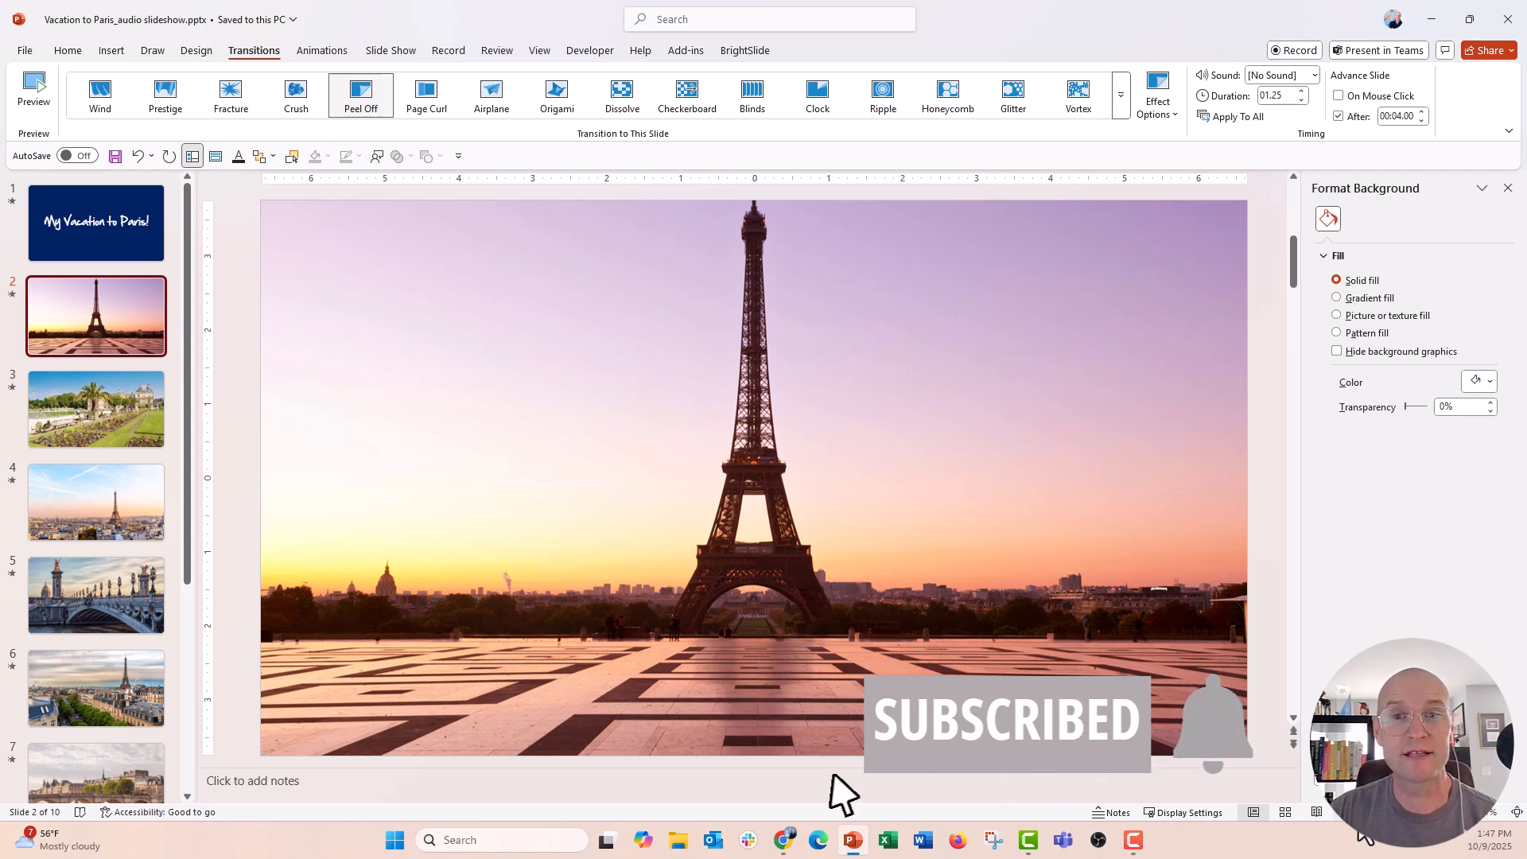
mouse_move(1207, 759)
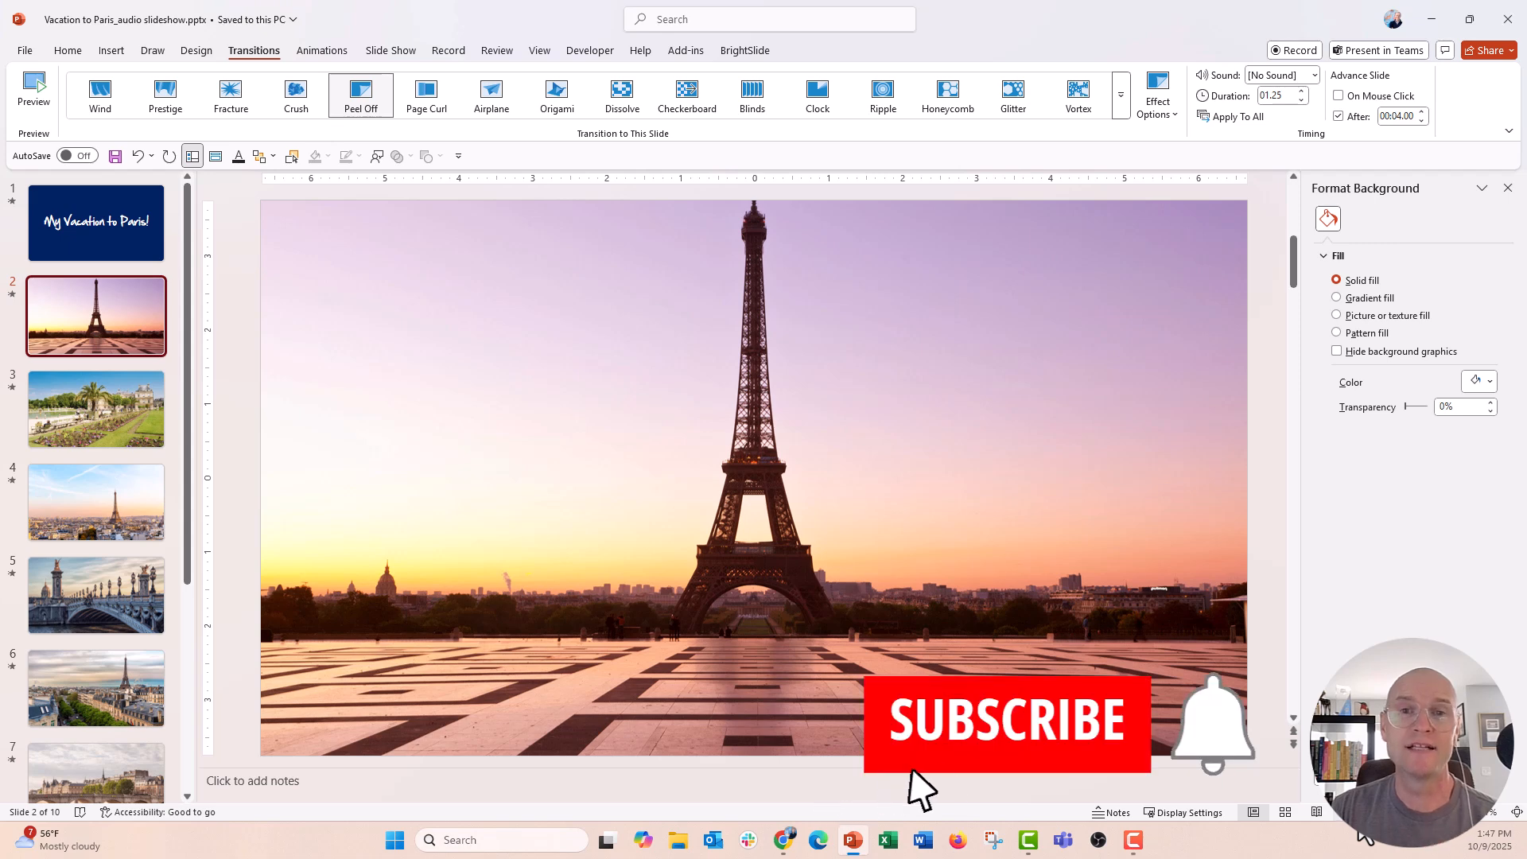
click(1006, 721)
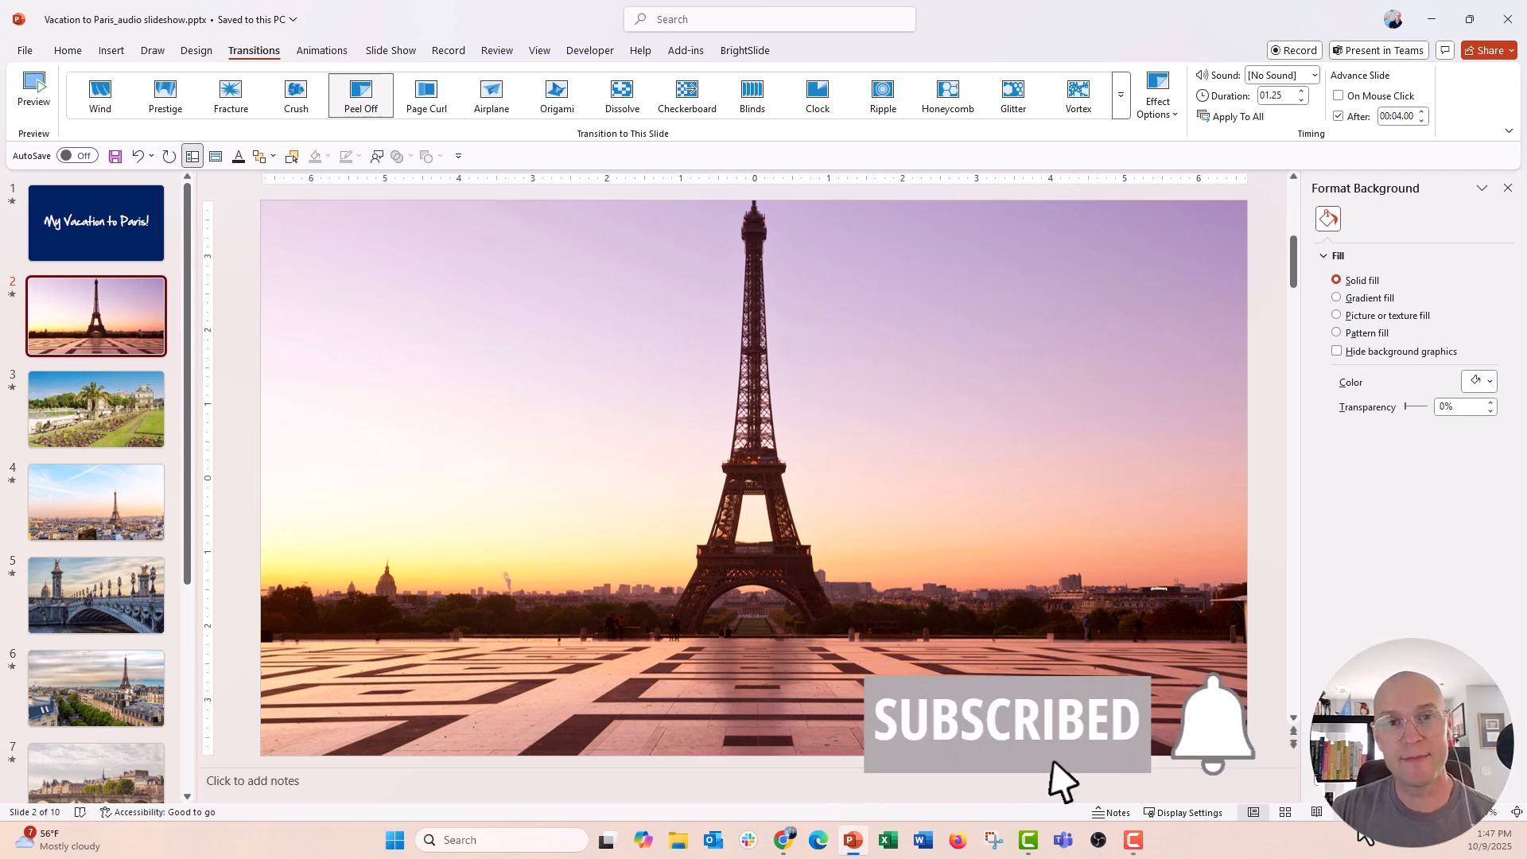
mouse_move(828, 789)
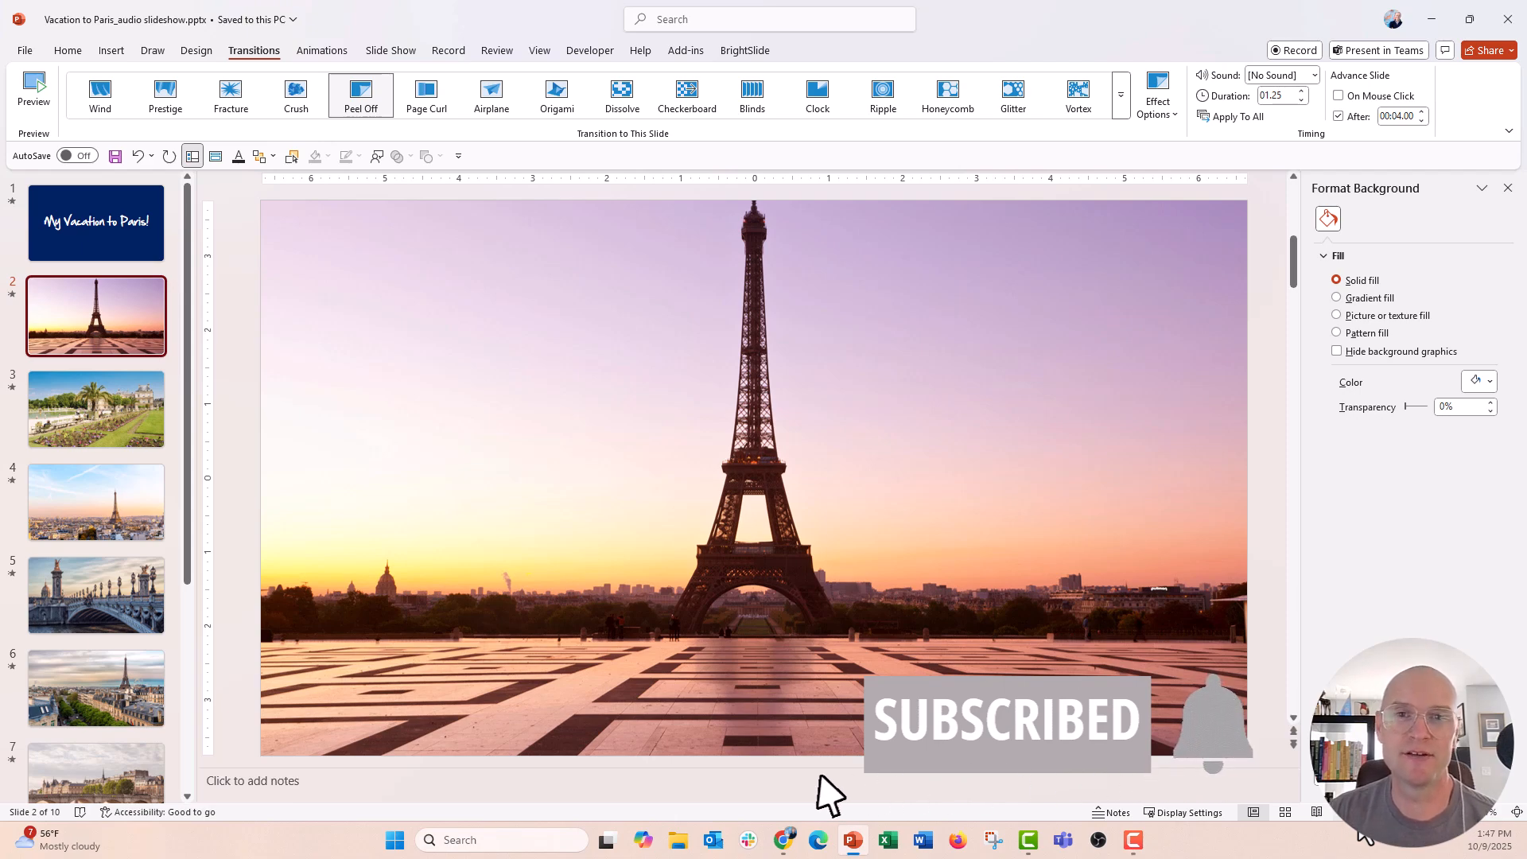